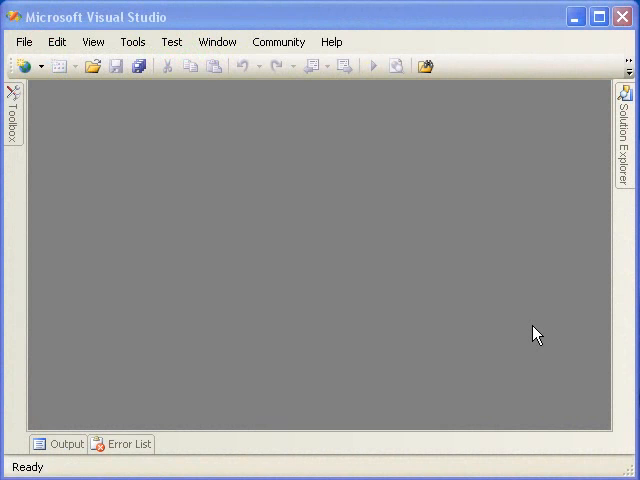
pyautogui.moveTo(475, 330)
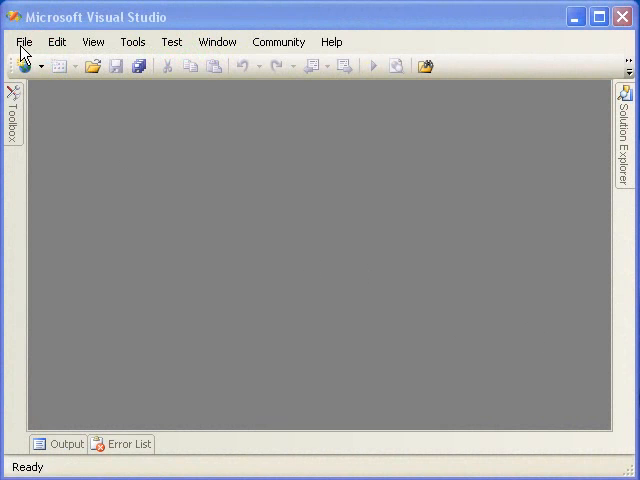
# Create an ASP.NET AJAX-Enabled Web Site at WebSites\RadTreeViewoverview
pyautogui.click(27, 42)
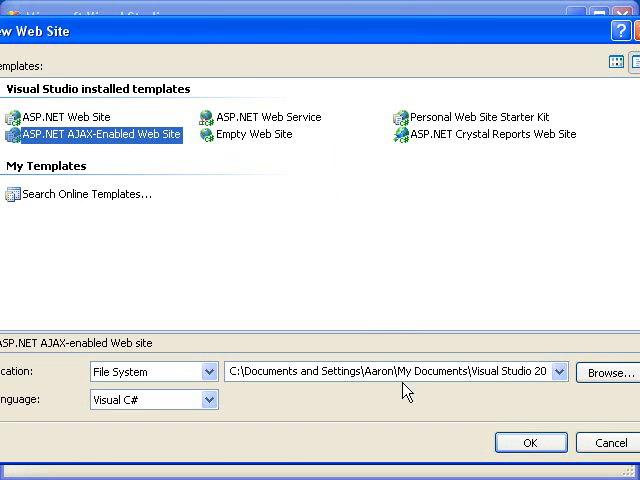
pyautogui.click(558, 373)
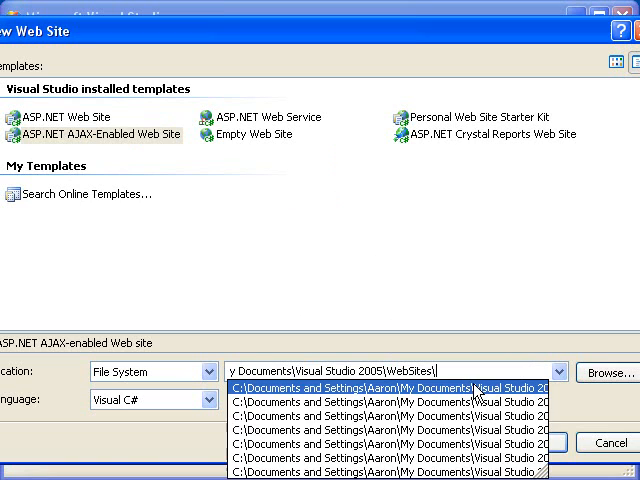
pyautogui.write('RadTree')
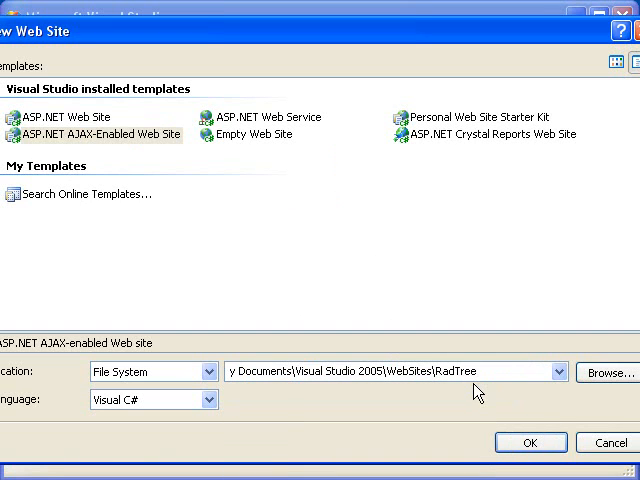
pyautogui.write('Viewovervie')
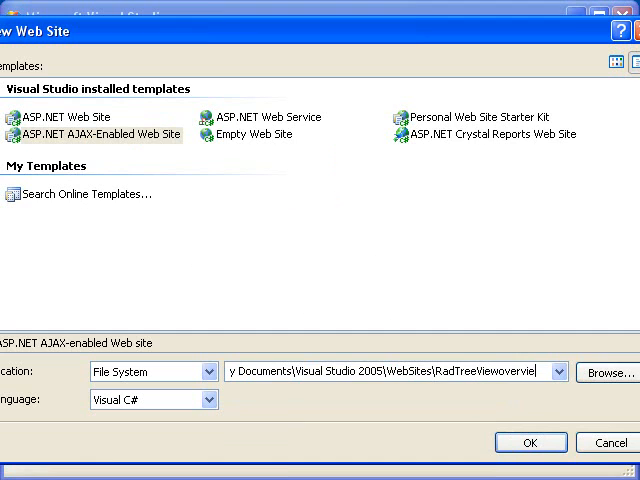
pyautogui.click(532, 442)
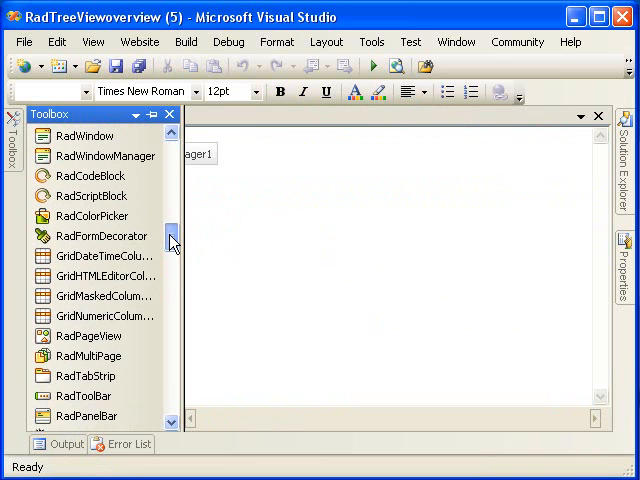
# Scroll Default.aspx to view RadTreeView1 below the ScriptManager
pyautogui.scroll(-3)
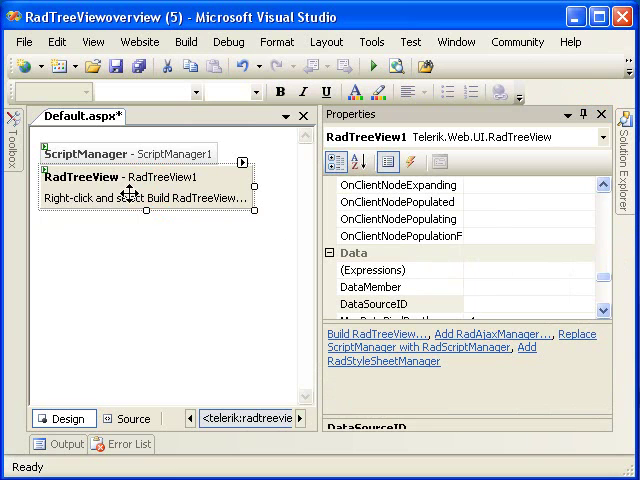
# Set RadTreeView1's BackColor to Blue in the Appearance properties
pyautogui.scroll(-3)
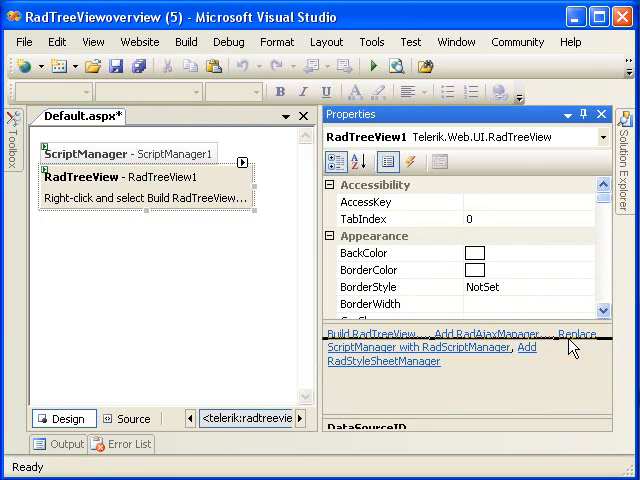
pyautogui.scroll(-3)
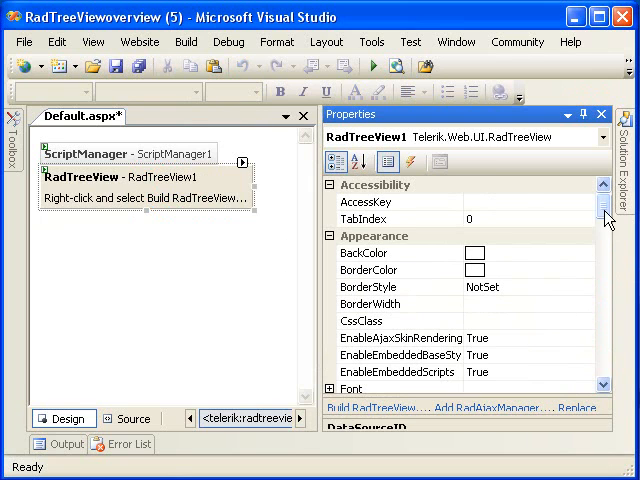
pyautogui.moveTo(492, 208)
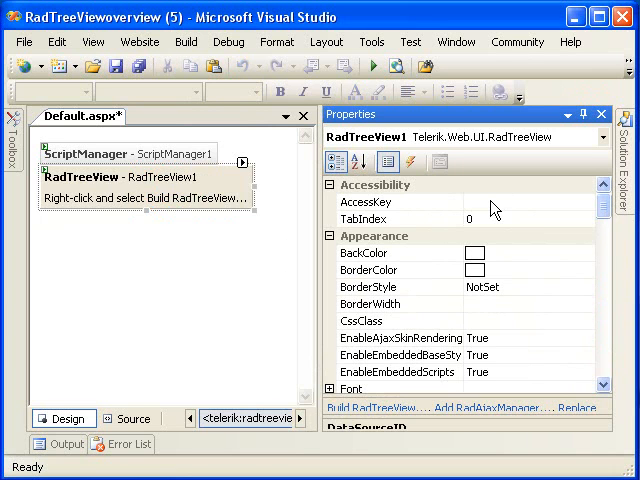
pyautogui.click(631, 145)
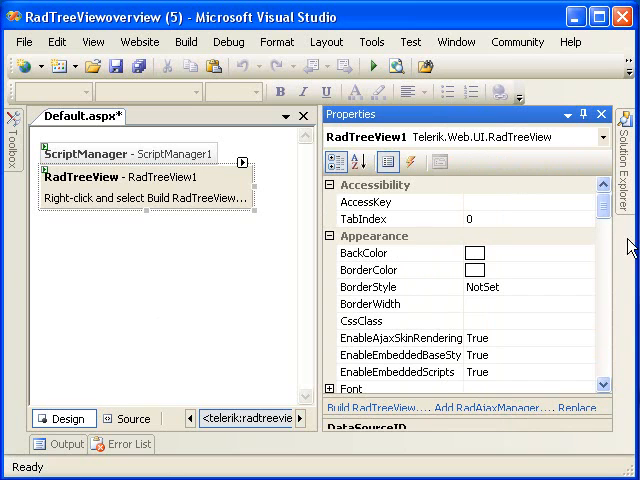
pyautogui.scroll(-3)
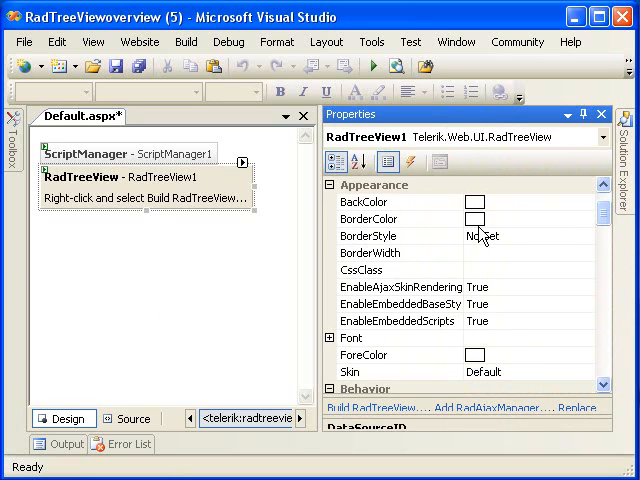
pyautogui.moveTo(388, 358)
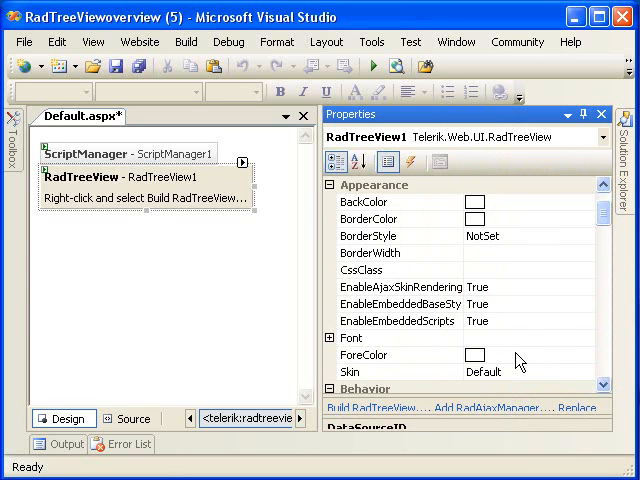
pyautogui.moveTo(527, 262)
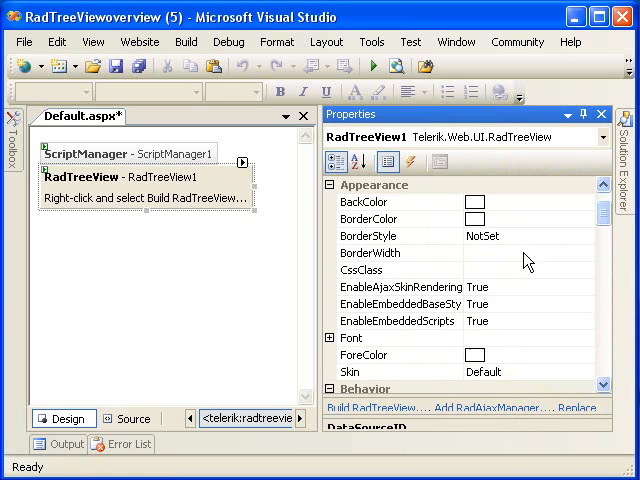
pyautogui.moveTo(500, 378)
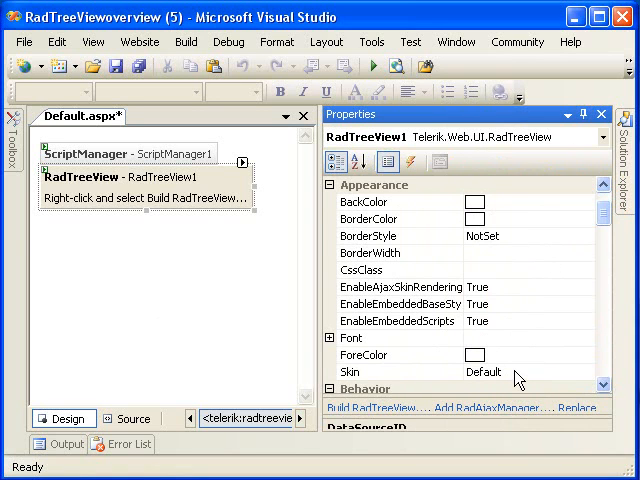
pyautogui.moveTo(544, 233)
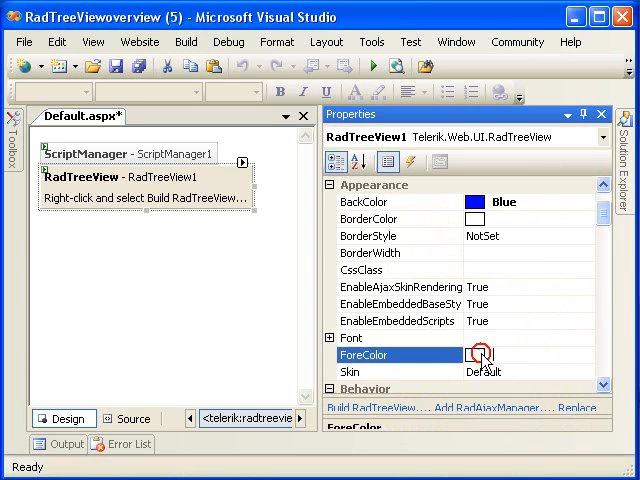
# Set RadTreeView1's ForeColor to yellow from the colour picker
pyautogui.click(480, 354)
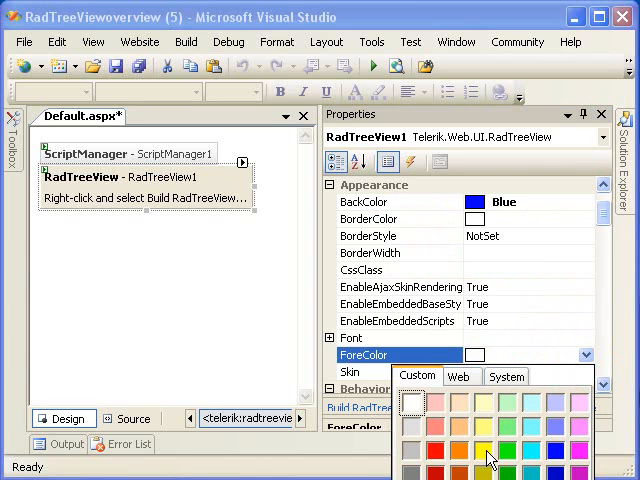
pyautogui.click(483, 458)
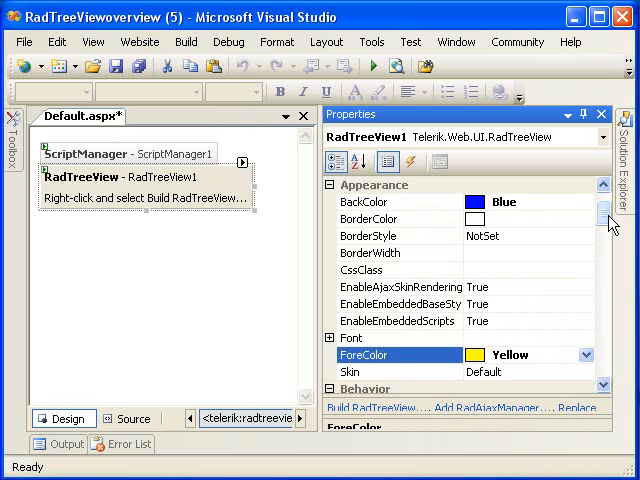
pyautogui.scroll(-3)
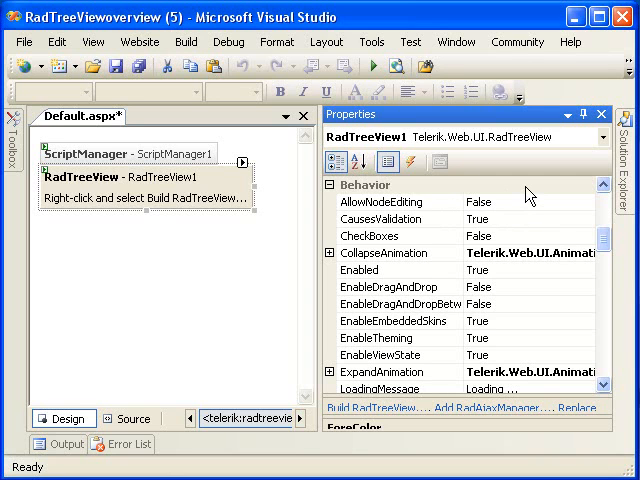
pyautogui.moveTo(567, 228)
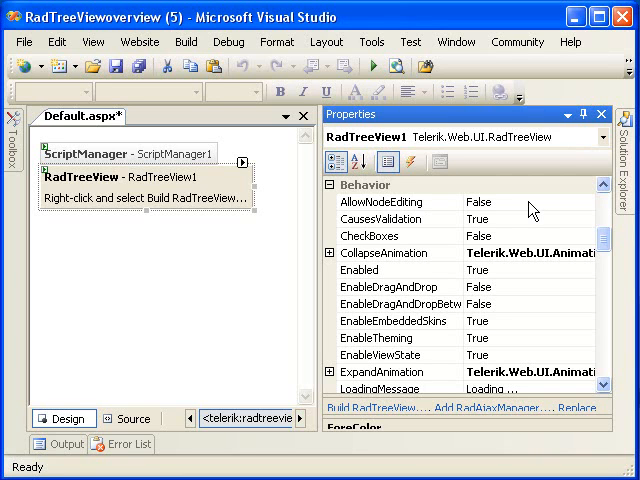
pyautogui.moveTo(513, 213)
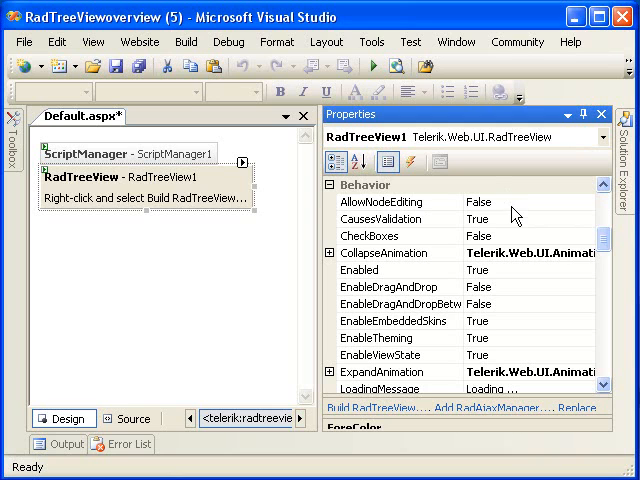
pyautogui.moveTo(499, 221)
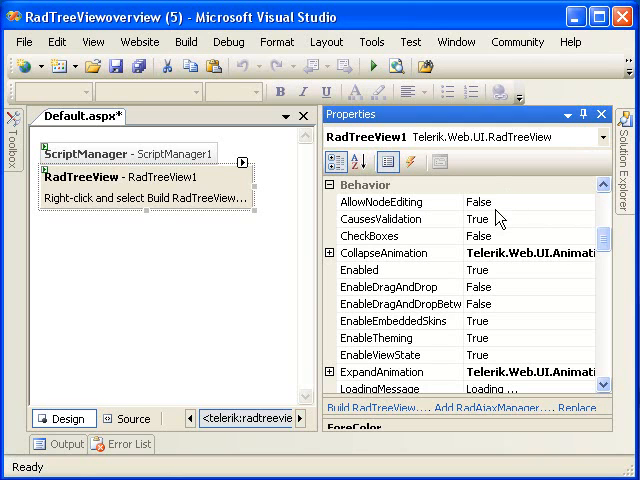
pyautogui.moveTo(505, 206)
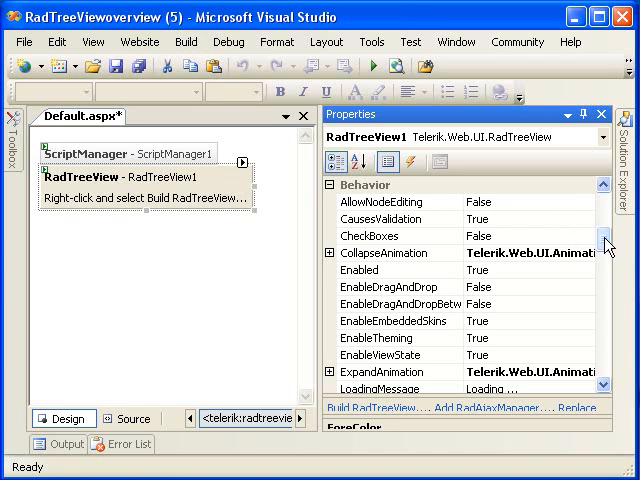
# Scroll the Properties window to the Behavior section for AllowNodeEditing
pyautogui.scroll(-3)
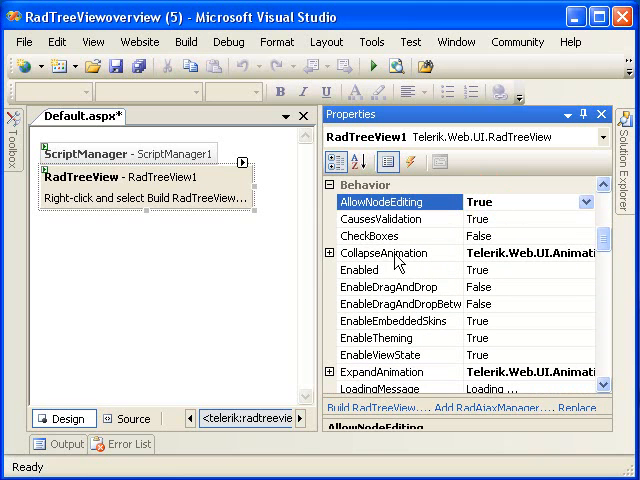
# Set CheckBoxes to True and scroll down to the client-side events
pyautogui.click(510, 235)
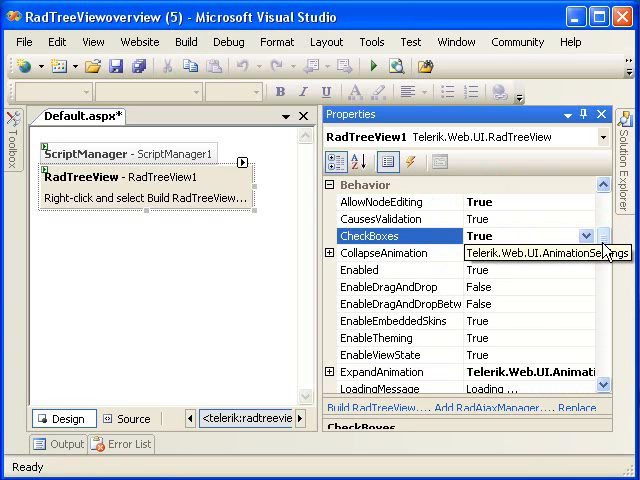
pyautogui.scroll(-3)
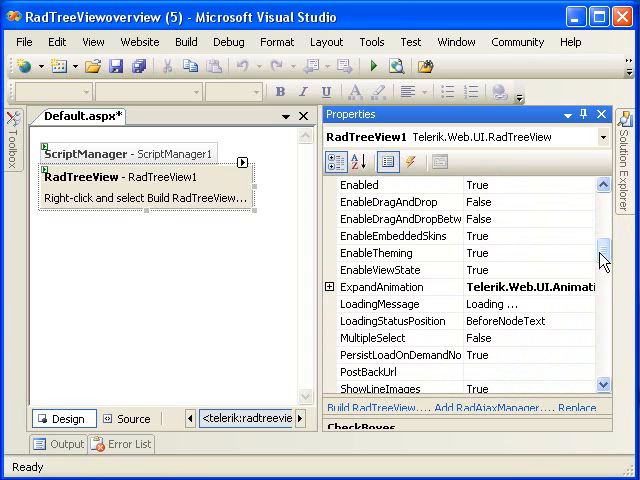
pyautogui.scroll(-3)
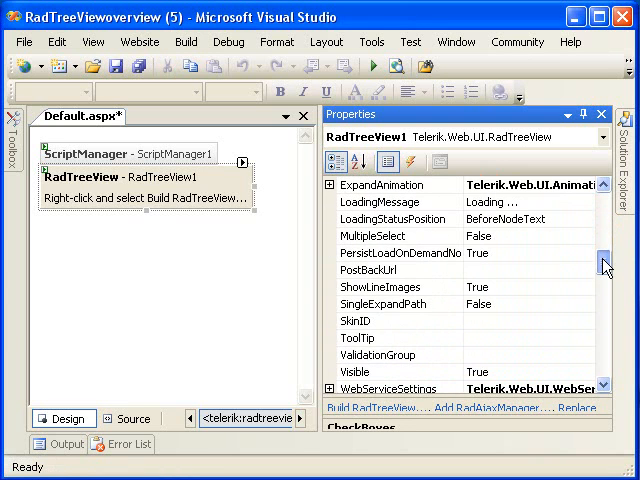
pyautogui.scroll(-3)
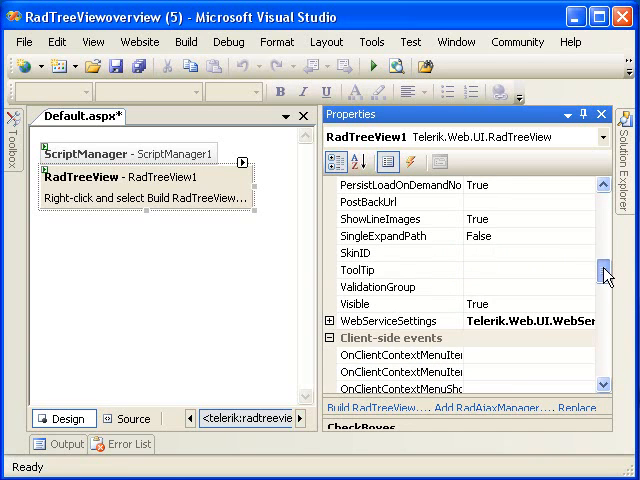
pyautogui.scroll(-3)
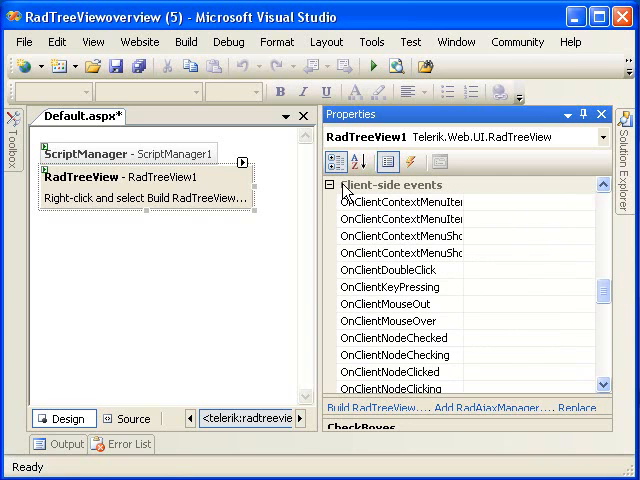
pyautogui.moveTo(510, 207)
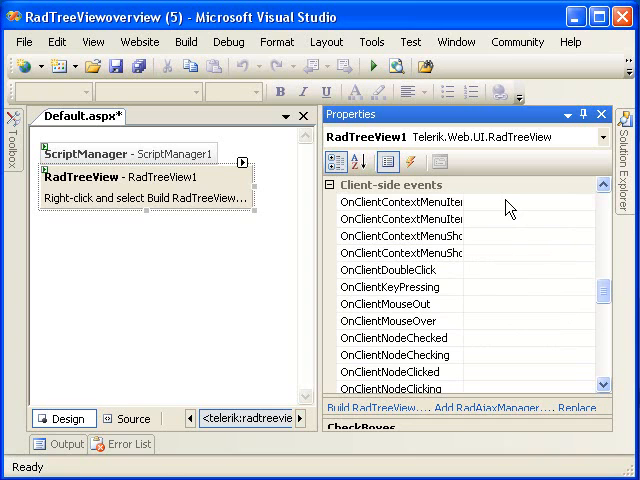
pyautogui.moveTo(508, 207)
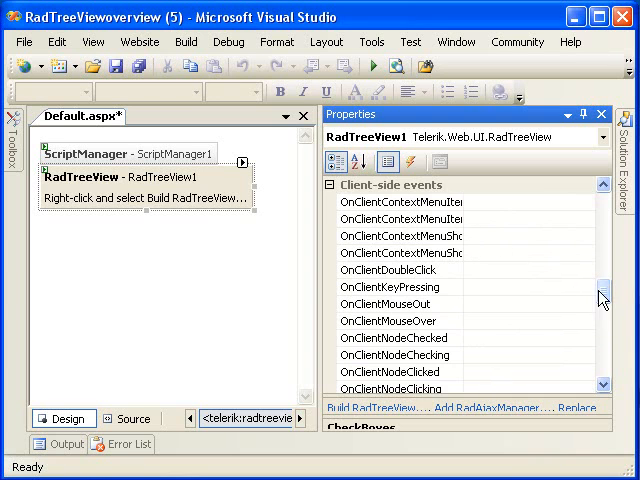
pyautogui.scroll(-3)
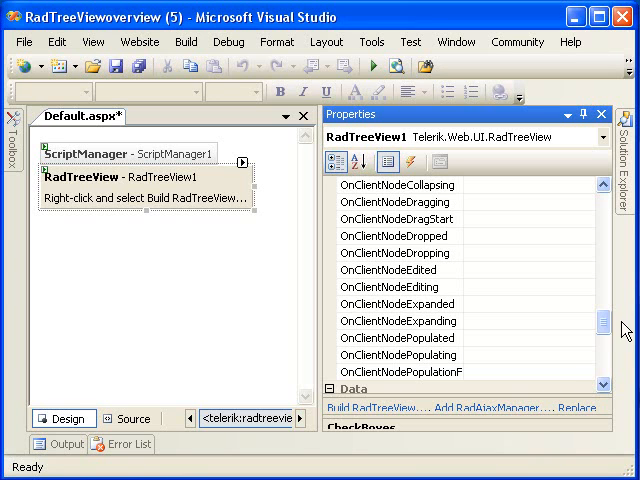
pyautogui.scroll(-3)
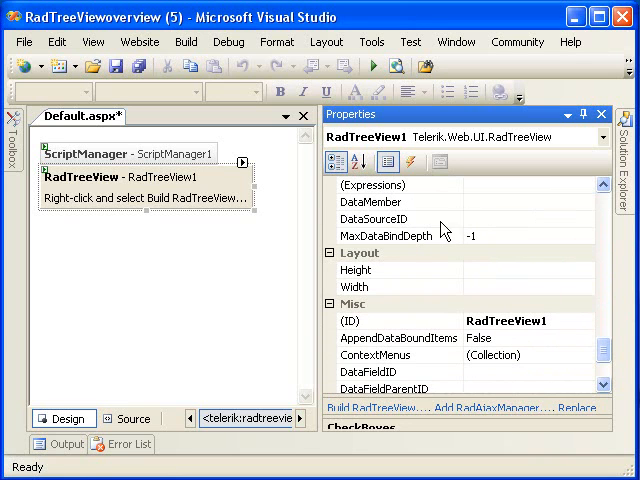
pyautogui.scroll(-3)
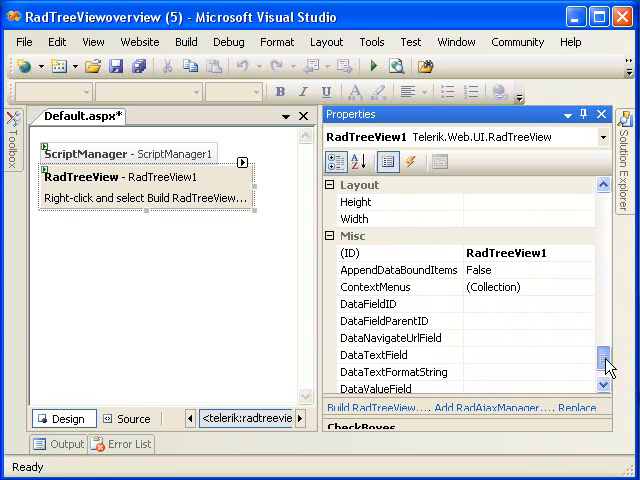
pyautogui.scroll(-3)
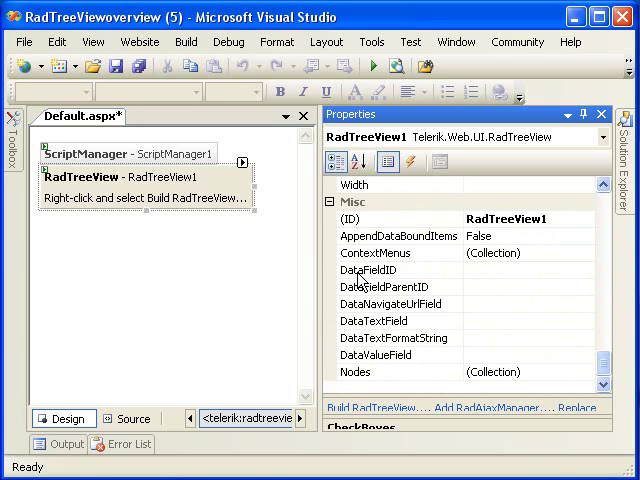
pyautogui.moveTo(374, 298)
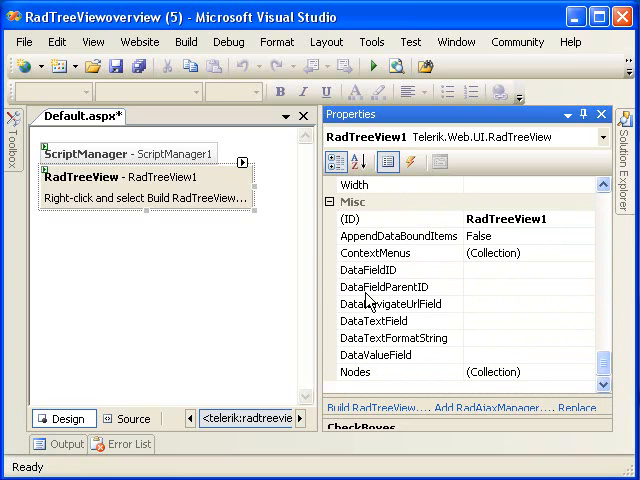
pyautogui.moveTo(486, 295)
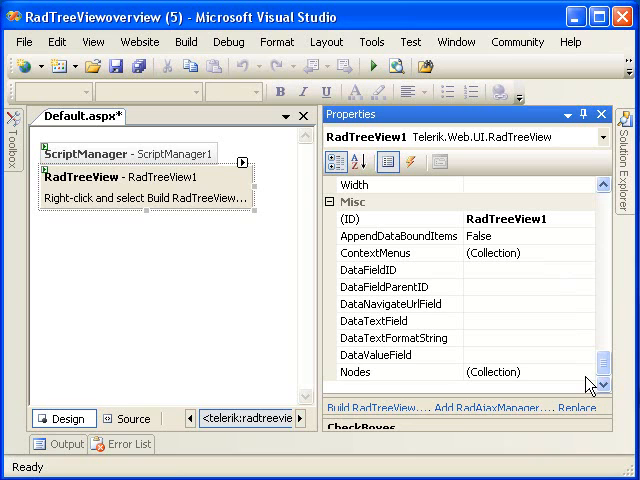
pyautogui.moveTo(588, 383)
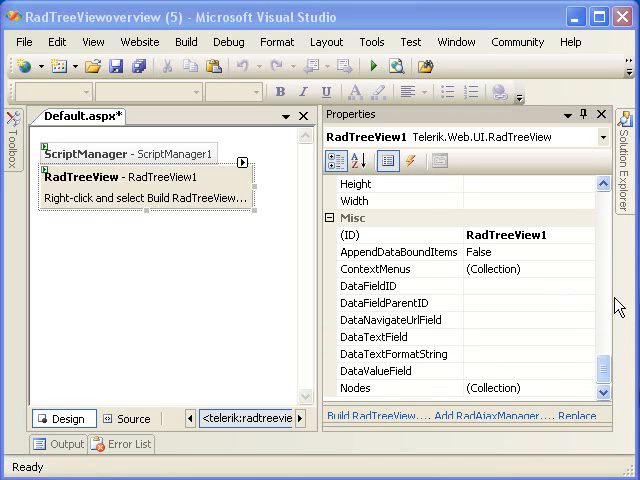
pyautogui.moveTo(570, 320)
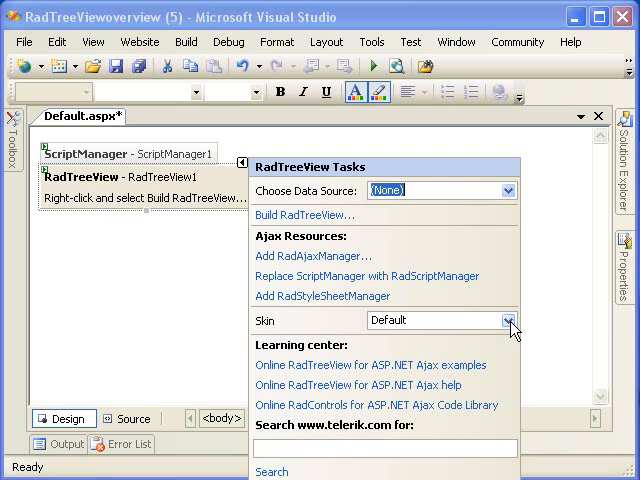
# Choose Sunset from RadTreeView1's Skin dropdown
pyautogui.click(507, 320)
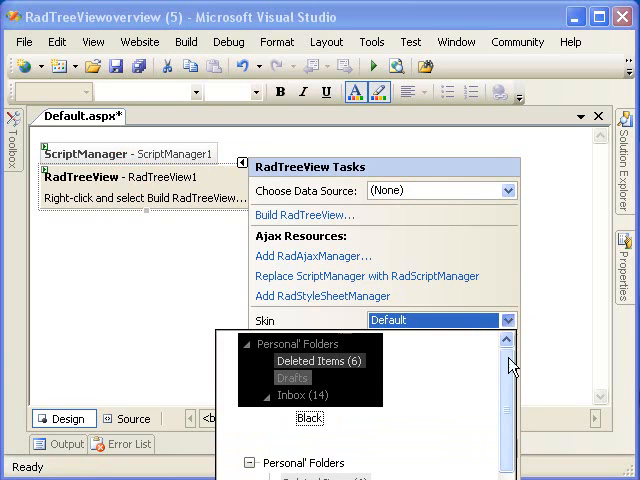
pyautogui.scroll(-3)
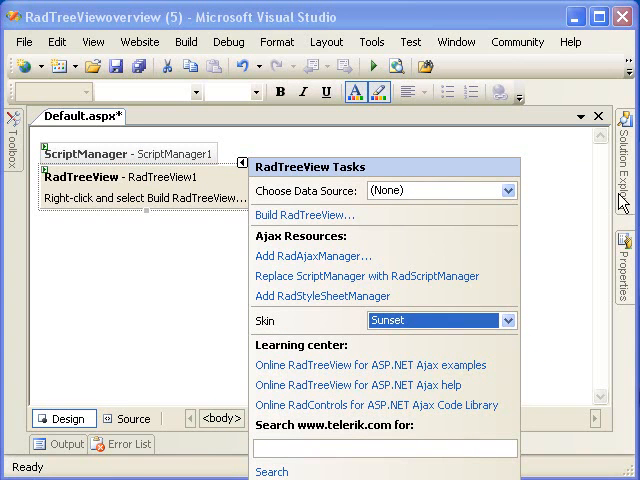
pyautogui.moveTo(318, 213)
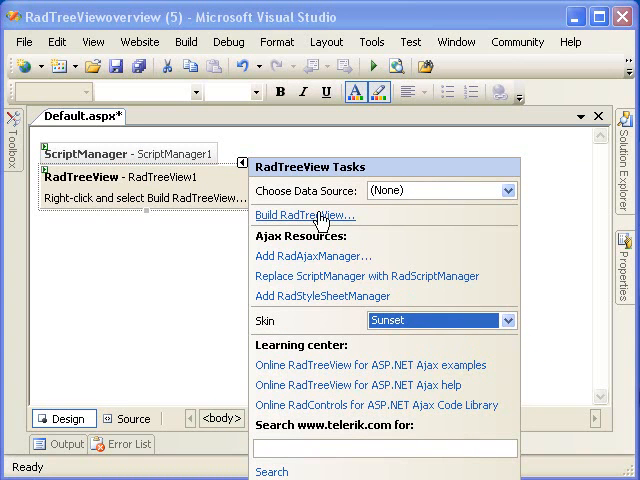
pyautogui.moveTo(318, 216)
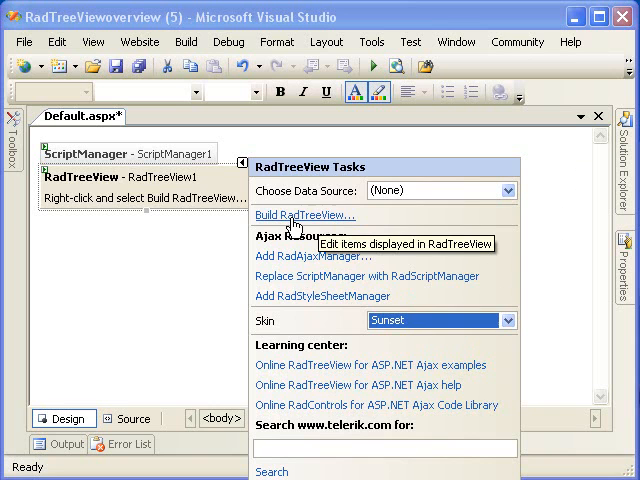
# Add a Media root node in the RadTreeView item builder
pyautogui.click(311, 215)
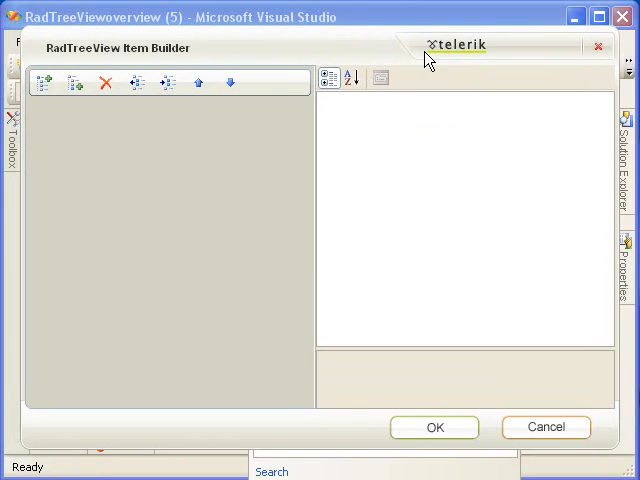
pyautogui.moveTo(441, 66)
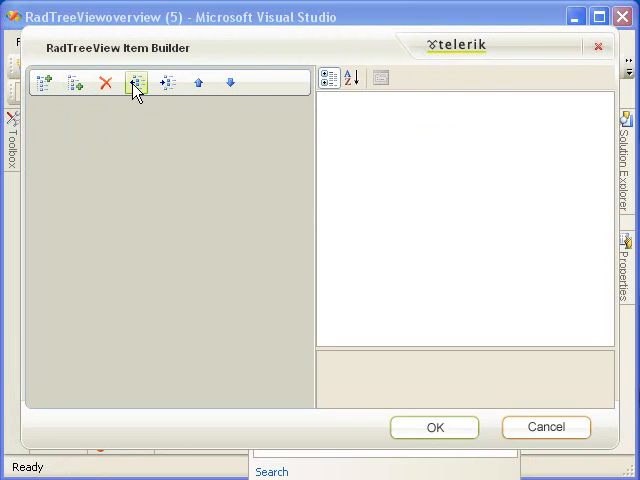
pyautogui.moveTo(166, 82)
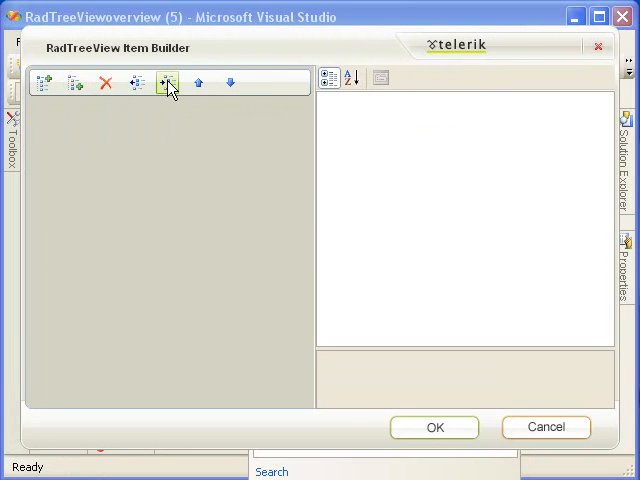
pyautogui.moveTo(47, 81)
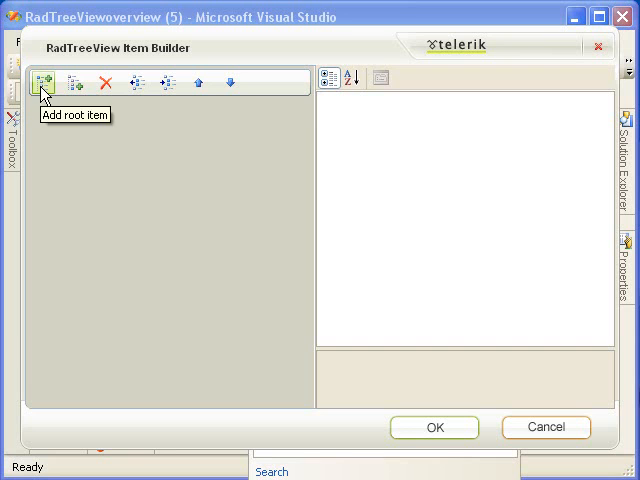
pyautogui.click(45, 80)
pyautogui.write('M')
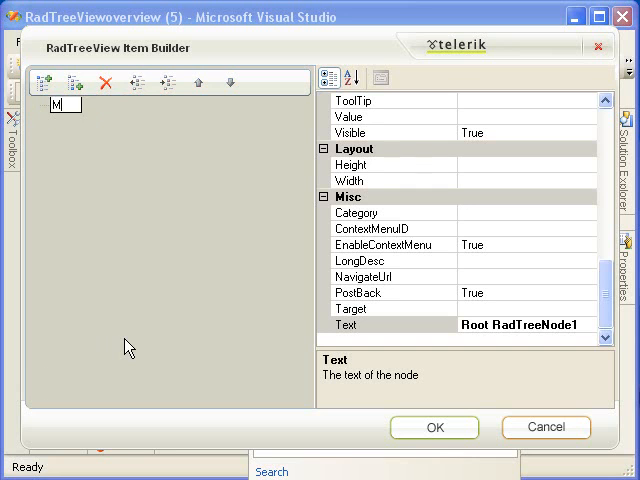
pyautogui.write('edia')
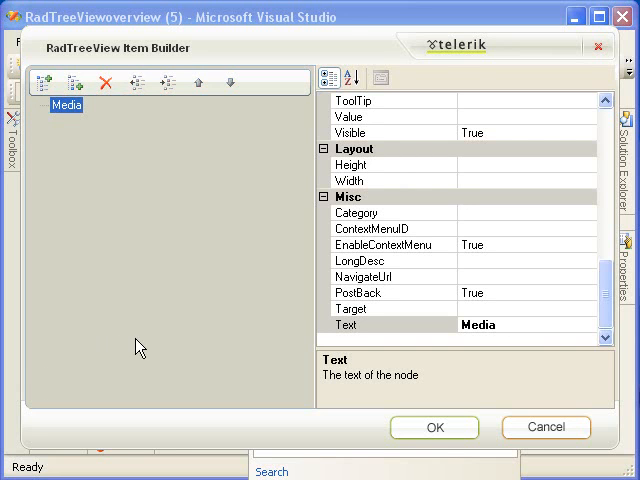
# Add an Images child under Media and an Icons node under Images
pyautogui.click(72, 79)
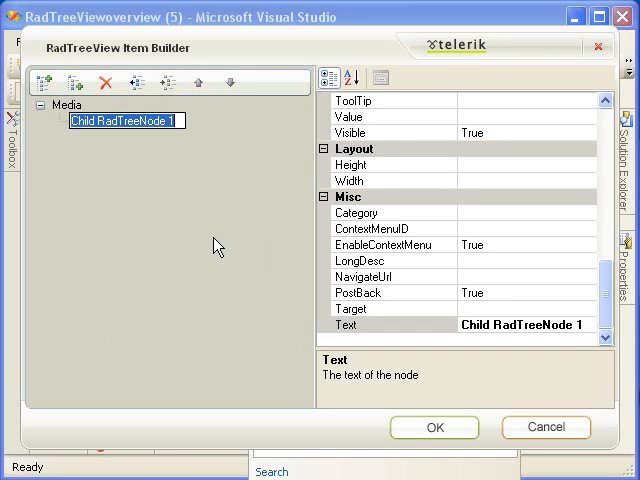
pyautogui.write('Im')
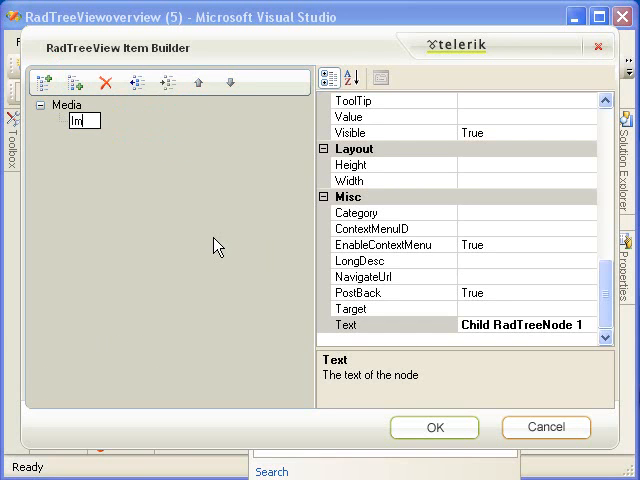
pyautogui.write('Images')
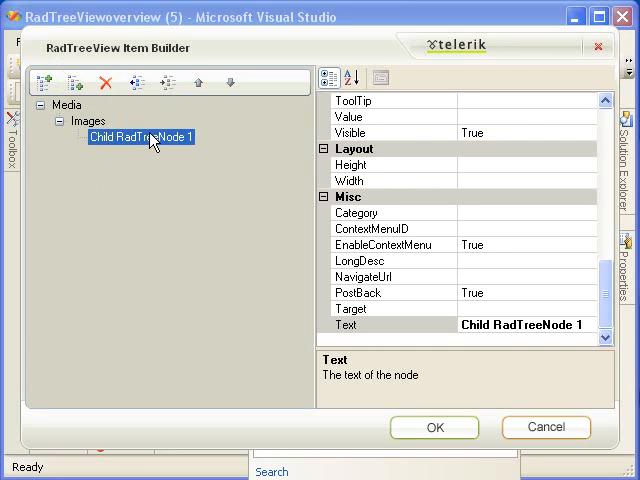
pyautogui.doubleClick(139, 137)
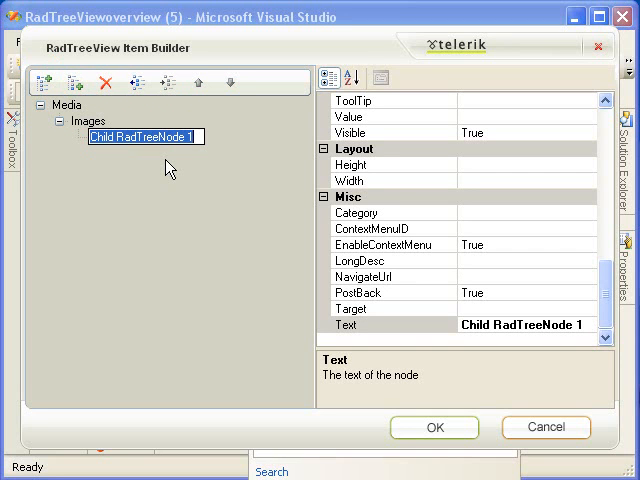
pyautogui.write('Icons')
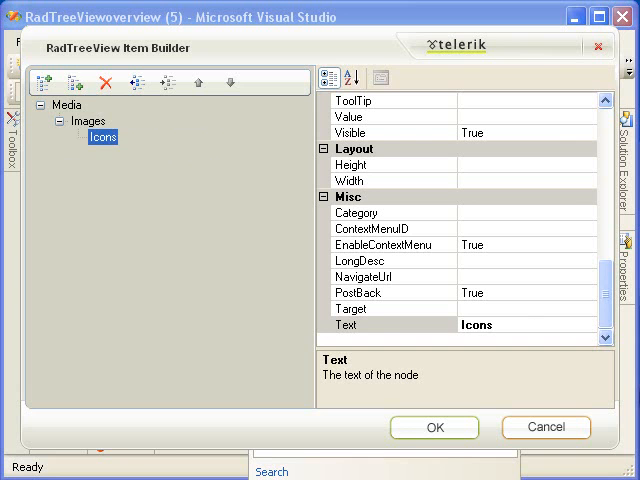
pyautogui.click(71, 81)
pyautogui.write('Music')
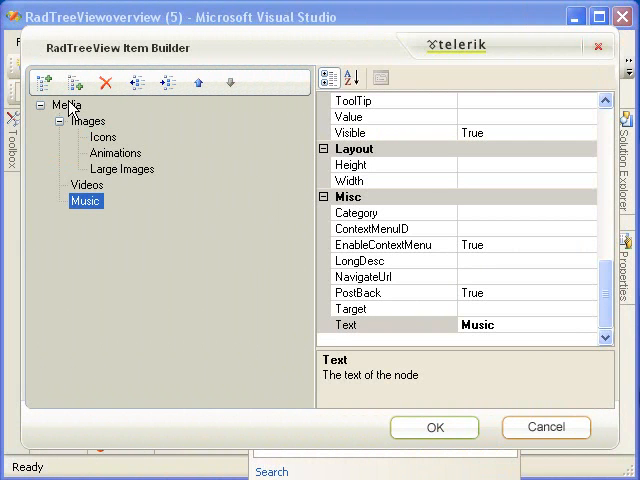
# Select the Icons and Animations nodes and review their properties
pyautogui.click(103, 137)
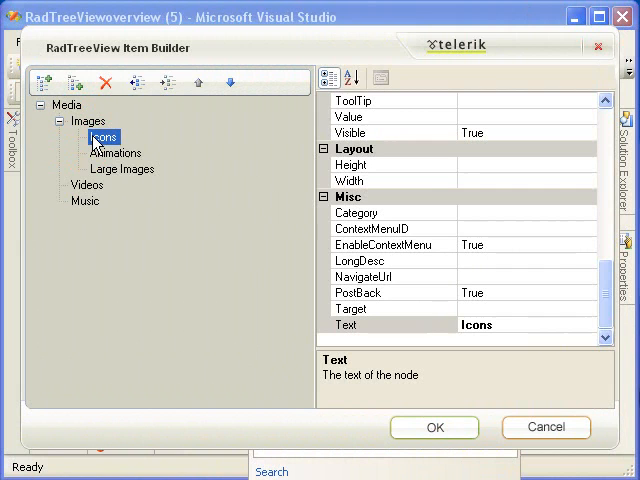
pyautogui.click(115, 153)
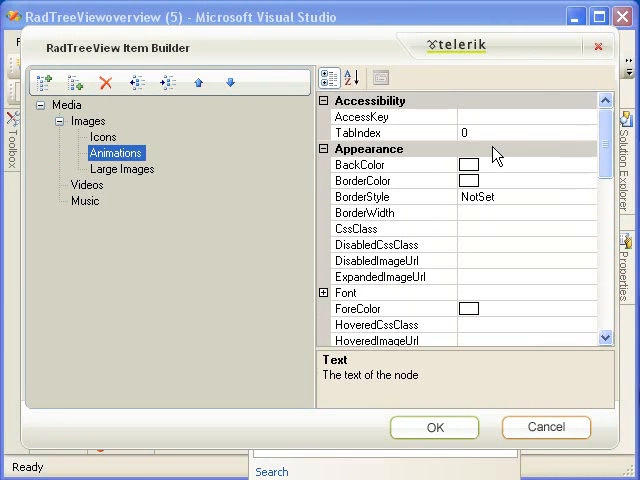
pyautogui.moveTo(487, 122)
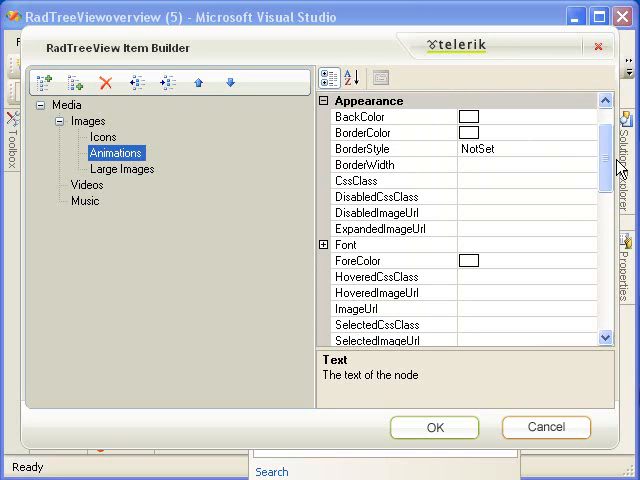
pyautogui.moveTo(604, 172)
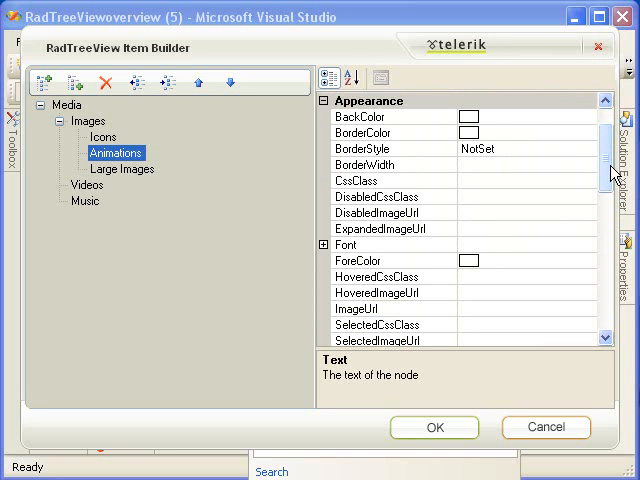
pyautogui.scroll(-3)
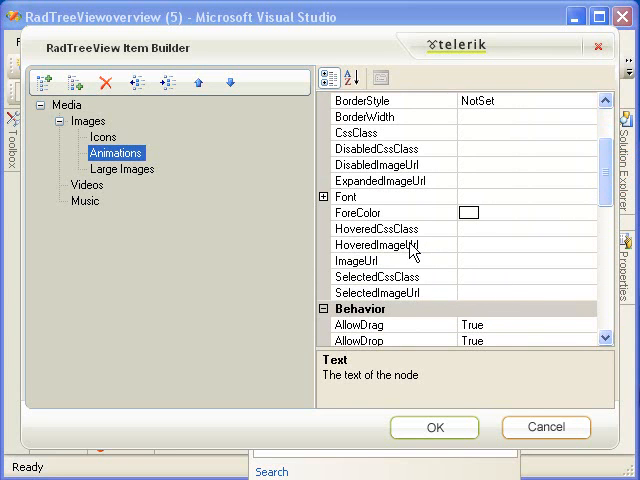
pyautogui.moveTo(455, 276)
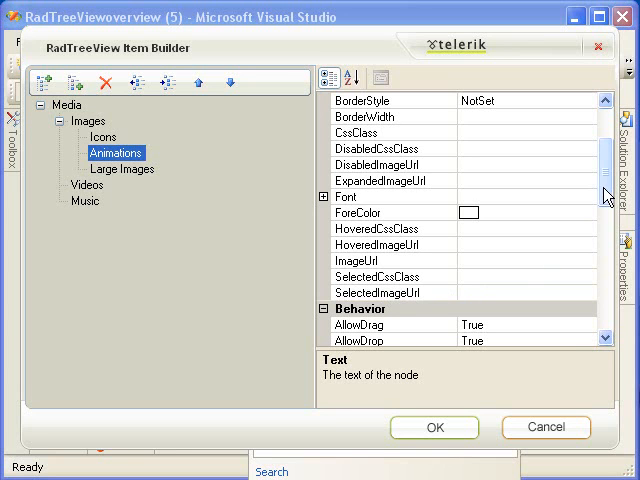
pyautogui.scroll(-3)
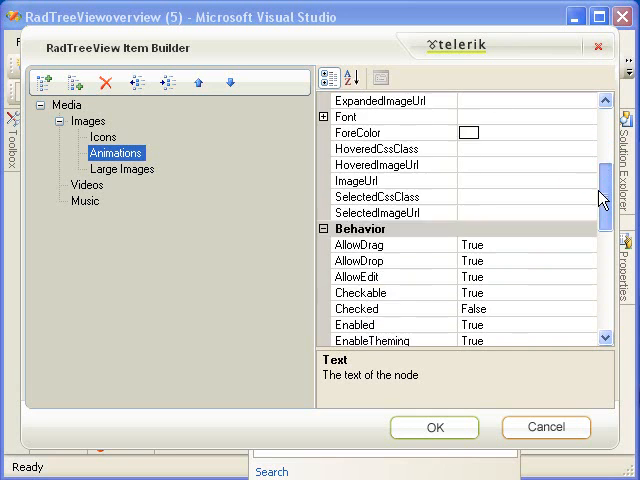
pyautogui.scroll(-3)
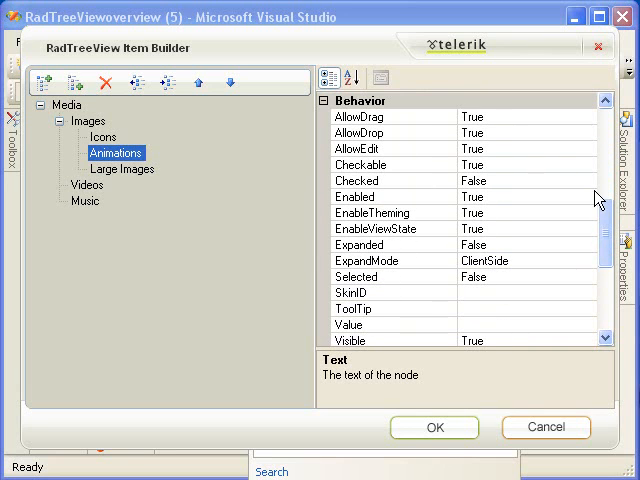
pyautogui.moveTo(410, 130)
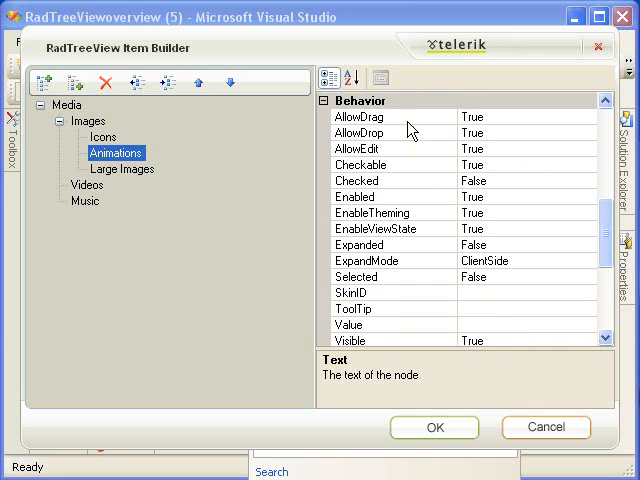
pyautogui.moveTo(408, 130)
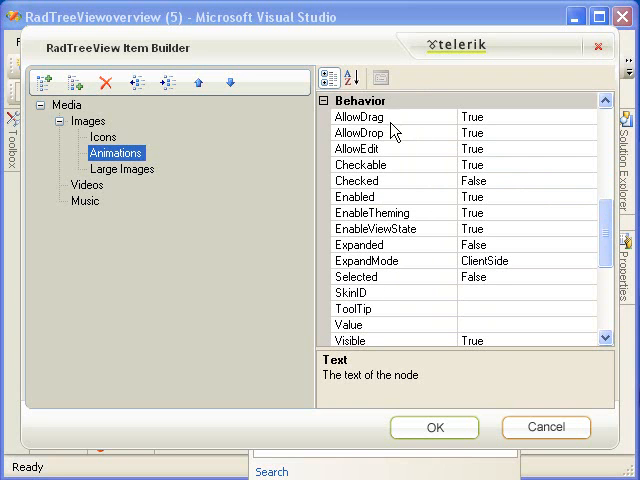
pyautogui.moveTo(423, 130)
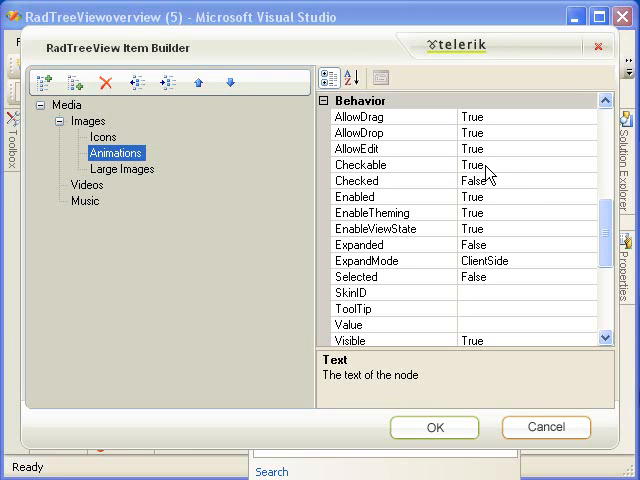
pyautogui.moveTo(65, 180)
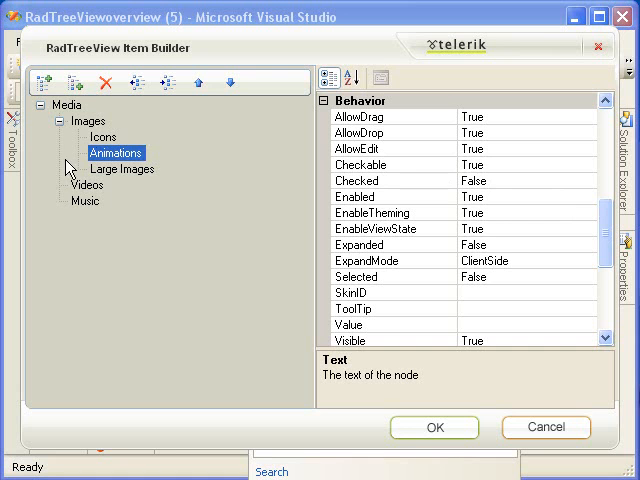
# Set Checkable to False on the image nodes, including Large Images
pyautogui.click(104, 137)
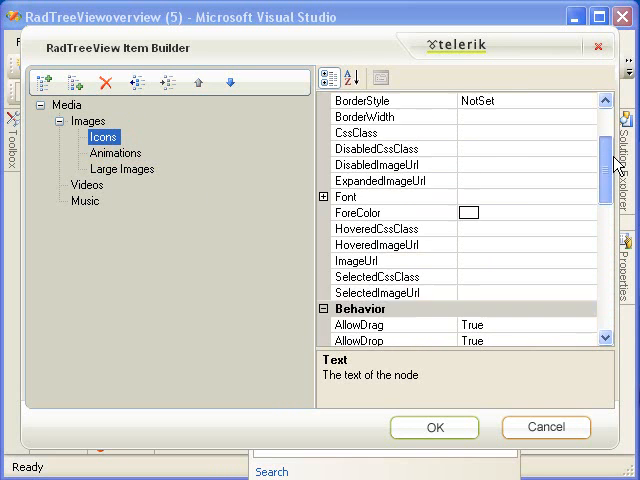
pyautogui.scroll(-3)
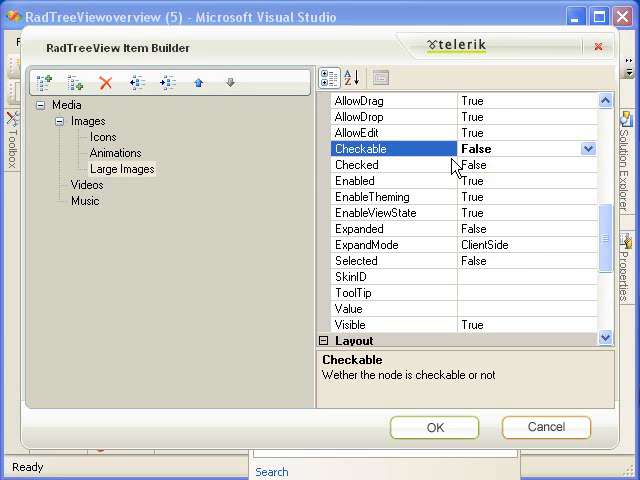
pyautogui.click(103, 137)
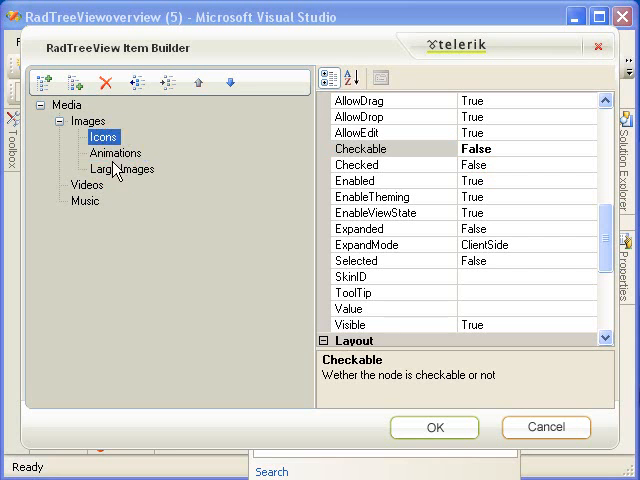
pyautogui.click(122, 169)
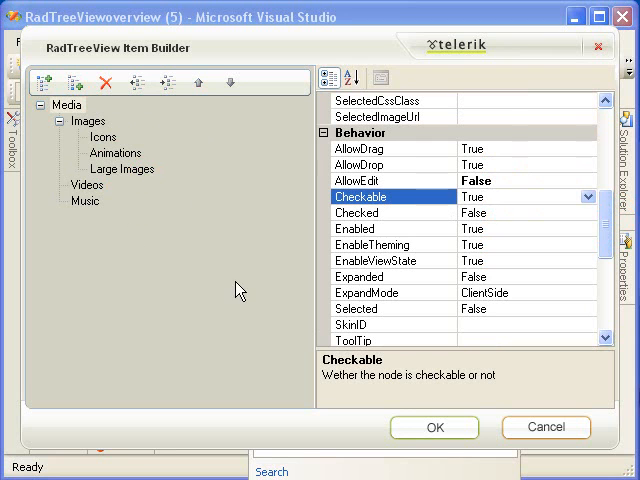
pyautogui.scroll(-3)
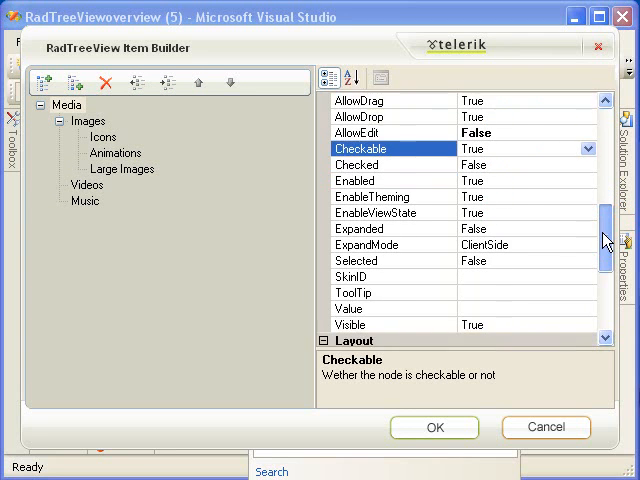
pyautogui.scroll(-3)
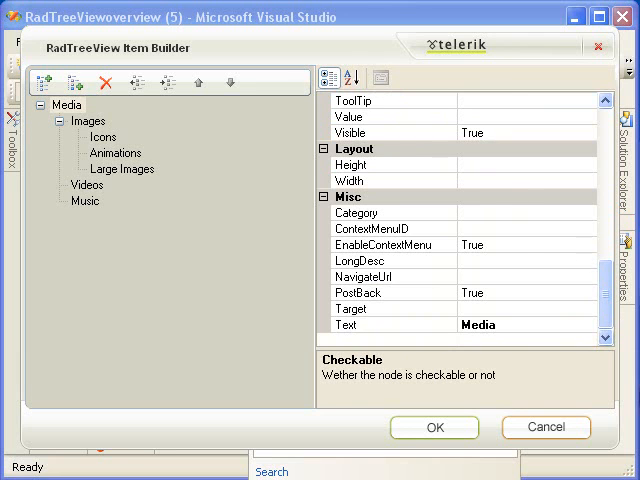
pyautogui.moveTo(557, 251)
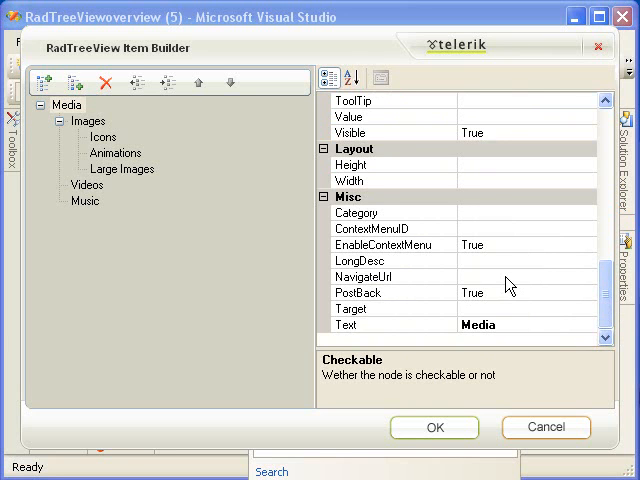
pyautogui.moveTo(490, 284)
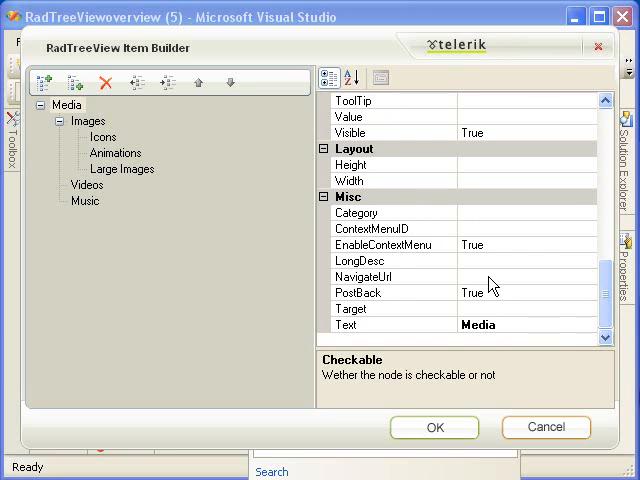
pyautogui.moveTo(568, 277)
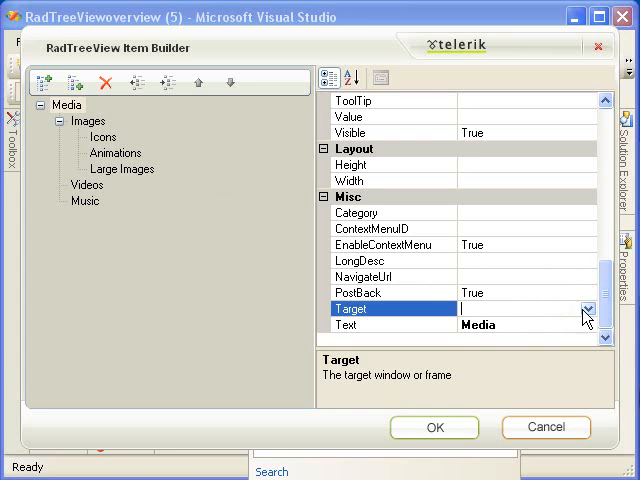
pyautogui.click(587, 308)
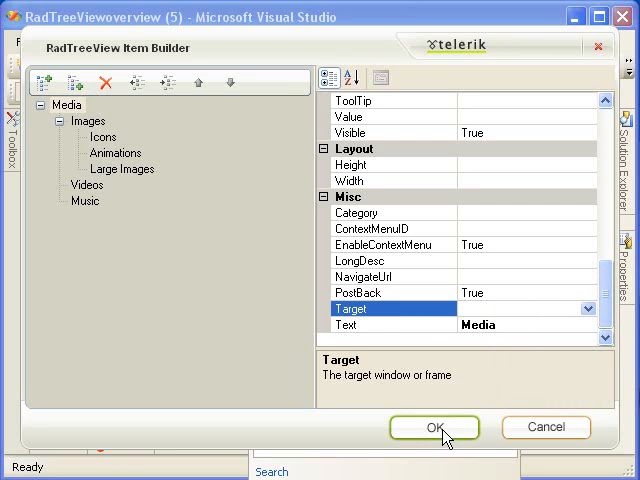
# Close the Item Builder and run the page, enabling debugging in Web.config
pyautogui.click(434, 427)
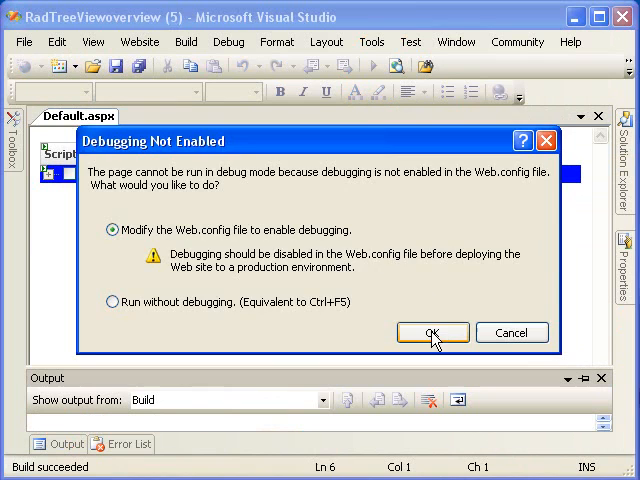
pyautogui.click(432, 332)
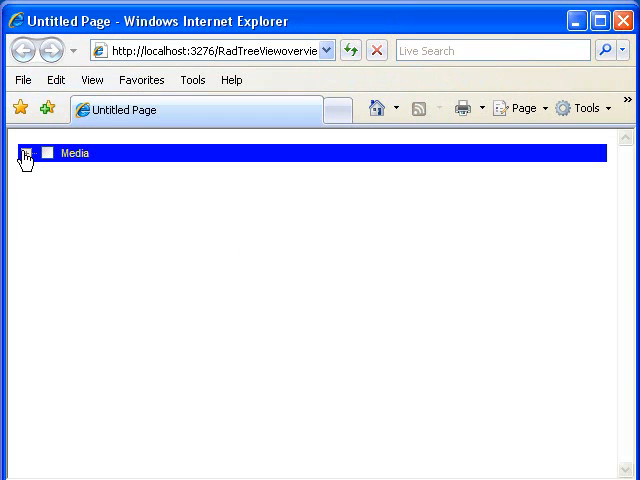
# Expand Media and Images in the browser, test the Videos checkbox, and select Media
pyautogui.click(30, 153)
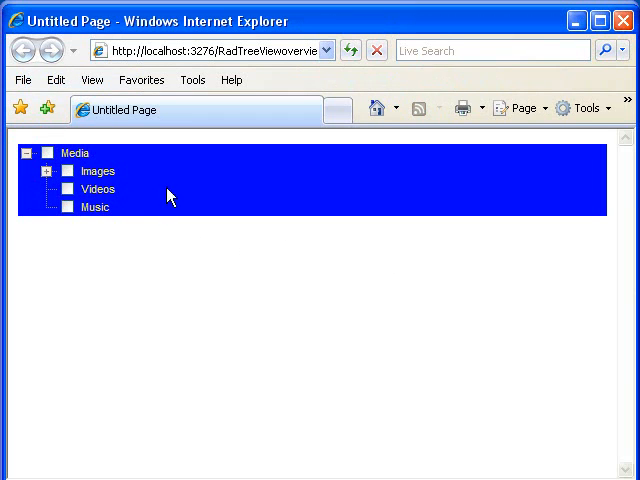
pyautogui.click(49, 171)
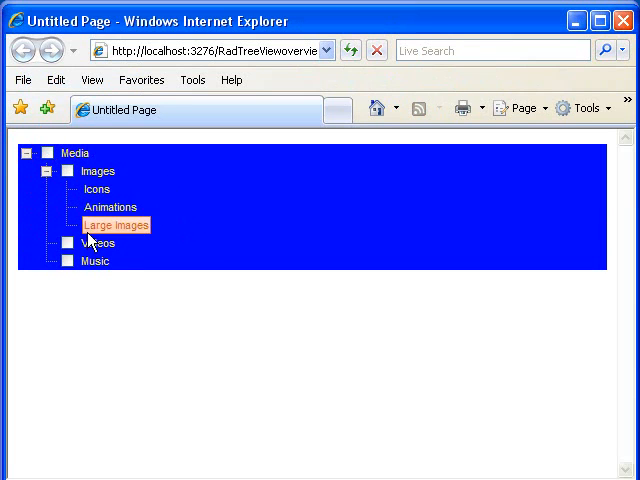
pyautogui.moveTo(68, 191)
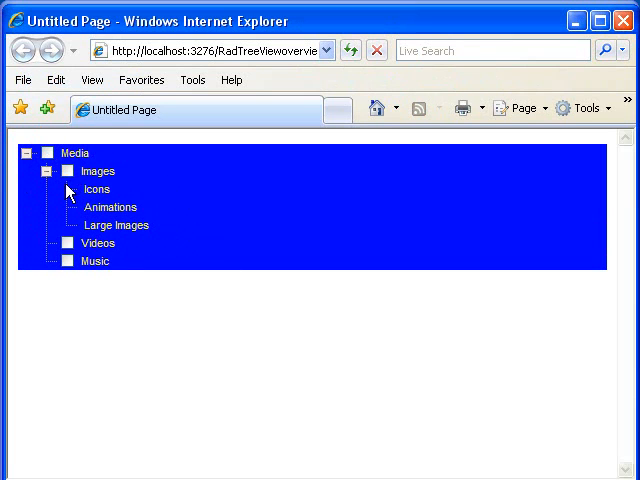
pyautogui.moveTo(67, 243)
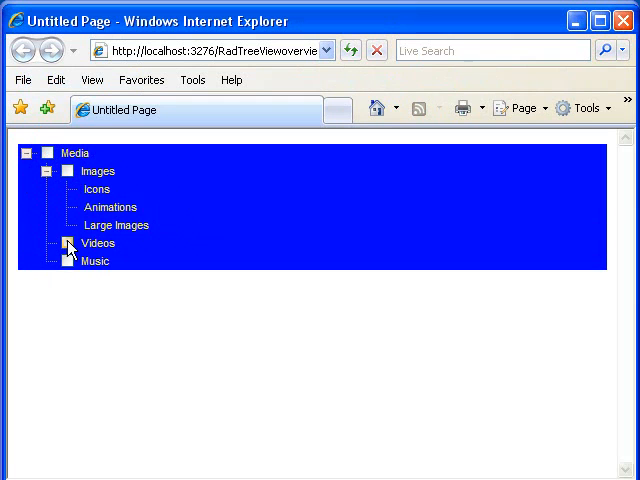
pyautogui.click(109, 207)
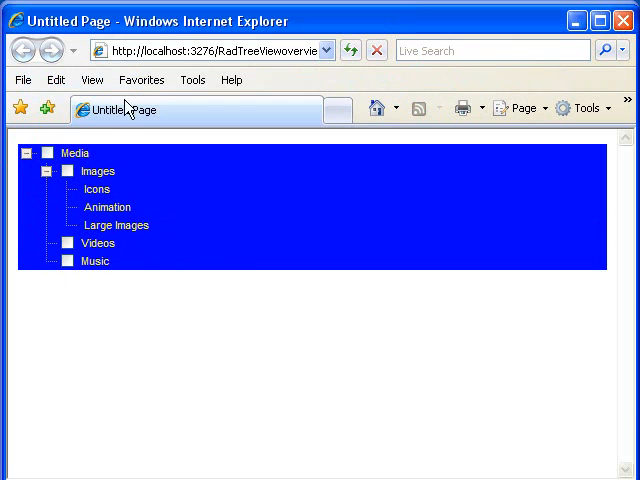
pyautogui.click(74, 153)
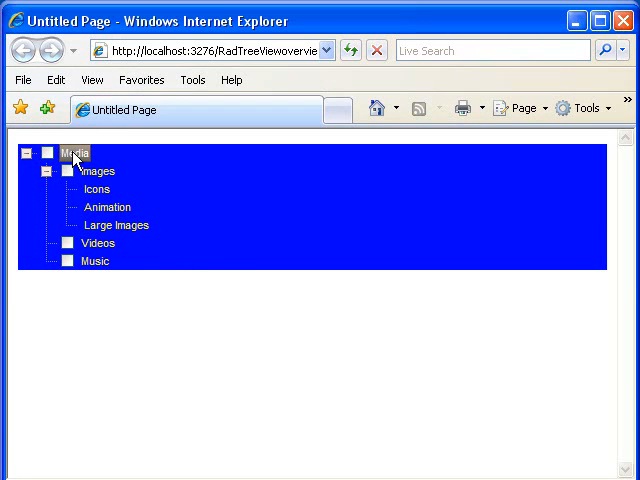
pyautogui.moveTo(224, 277)
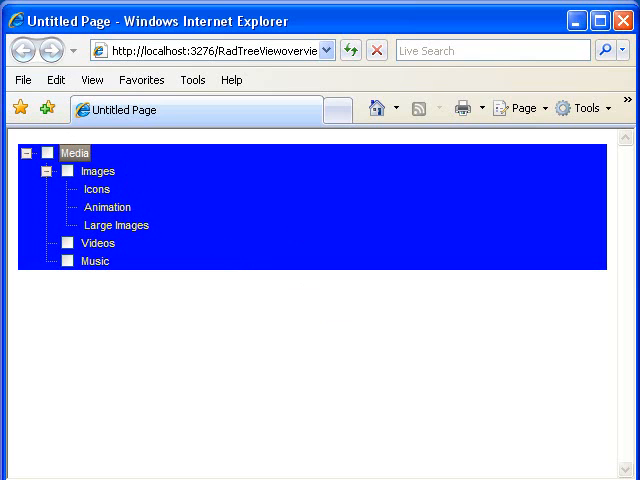
pyautogui.moveTo(625, 17)
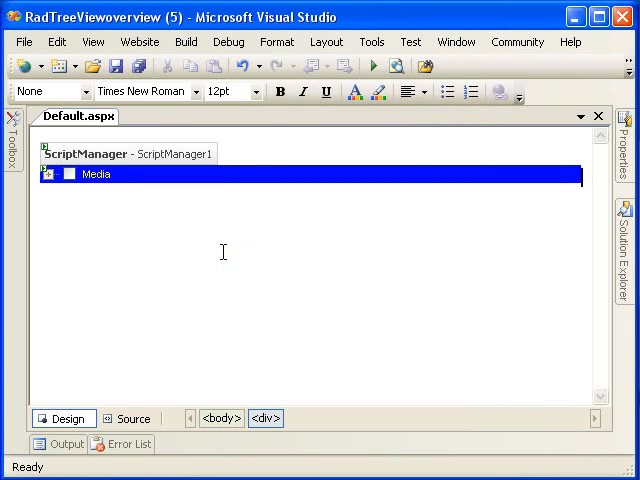
pyautogui.moveTo(165, 247)
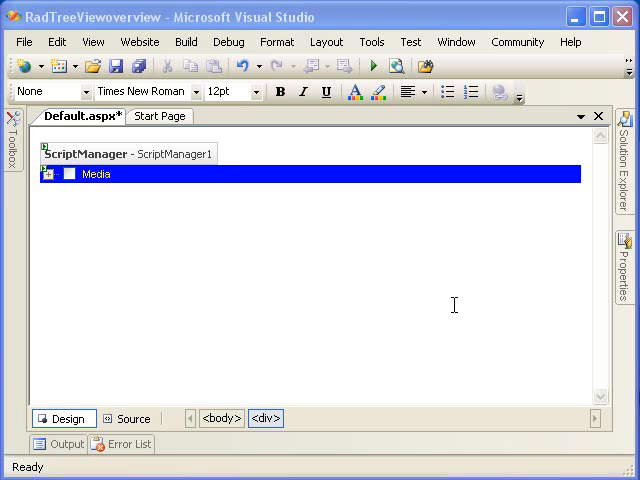
# Close the browser and open the Default.aspx.cs code-behind file
pyautogui.click(44, 215)
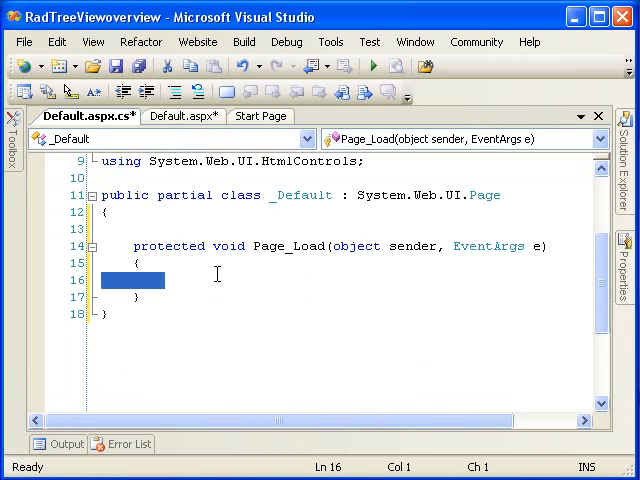
pyautogui.moveTo(190, 286)
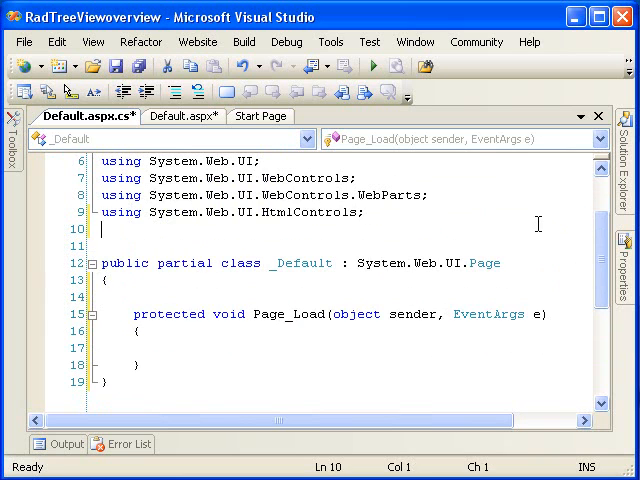
# Add 'using System.IO;' and 'DirectoryInfo dir = new DirectoryInfo("")' in Page_Load
pyautogui.write('usinge')
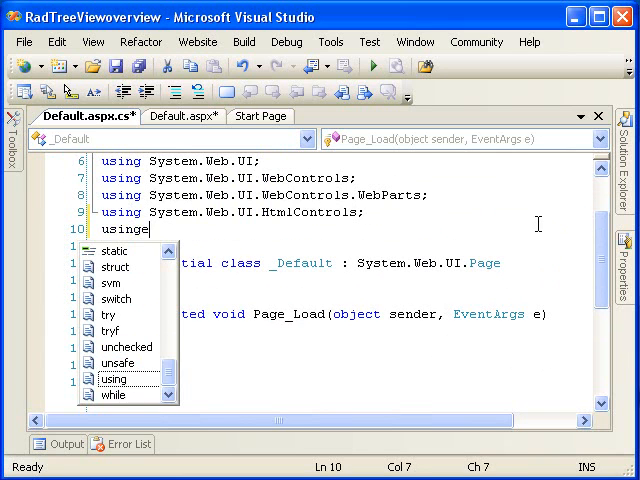
pyautogui.write('System.IO;')
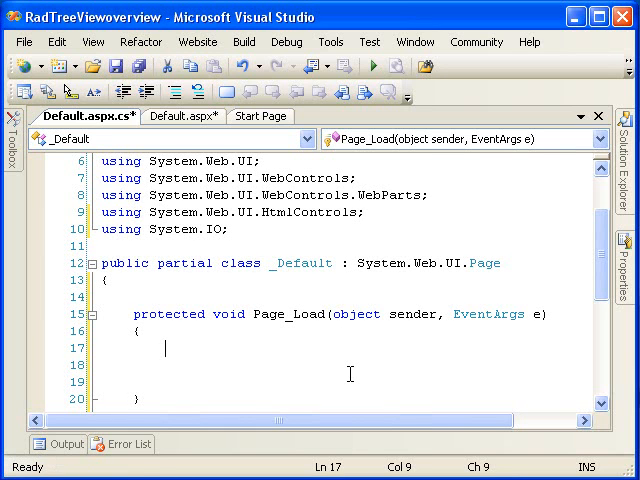
pyautogui.write('DirectoryInfo dir')
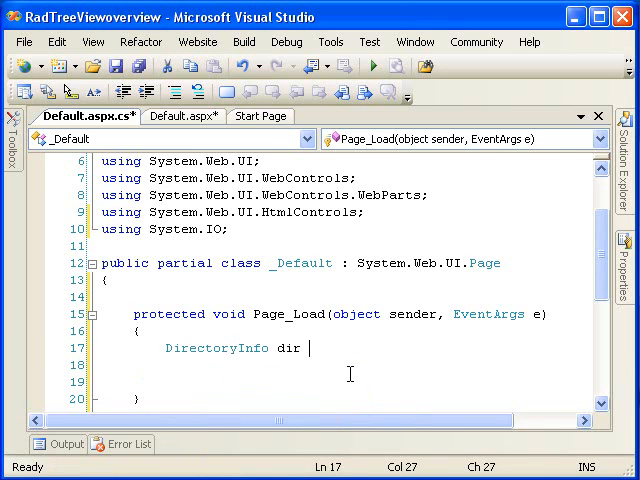
pyautogui.write('= new DirectoryInfo();')
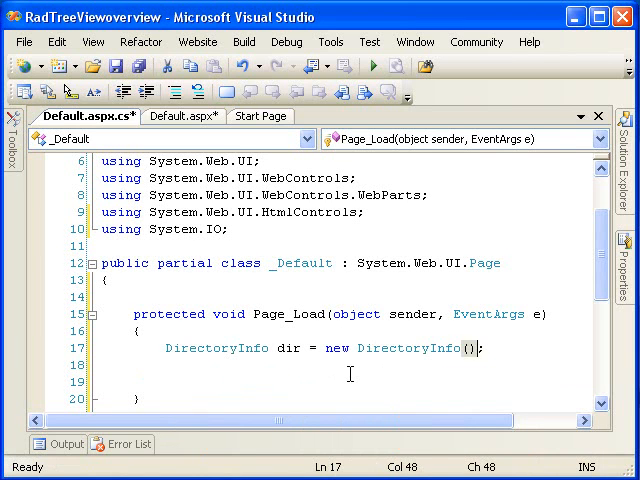
pyautogui.write('""')
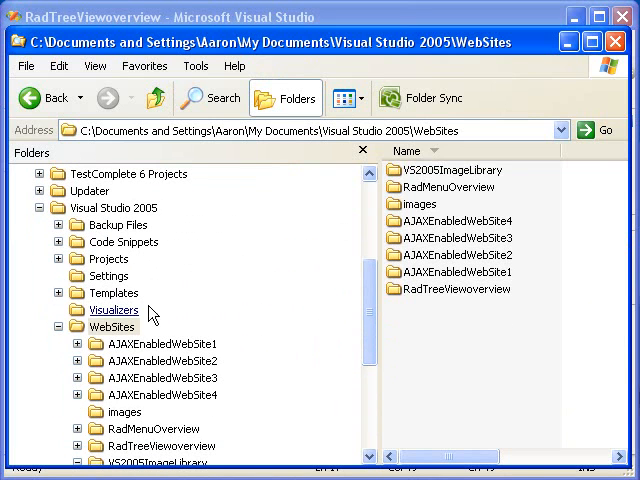
# Browse into the VS2005ImageLibrary icons folder and right-click the WinXP folder
pyautogui.click(112, 327)
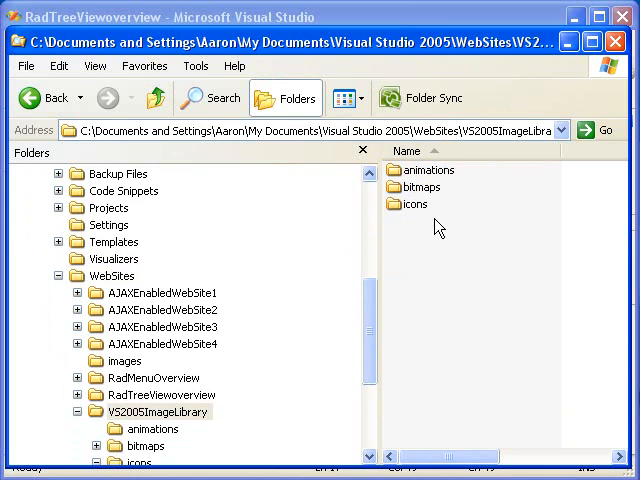
pyautogui.moveTo(413, 204)
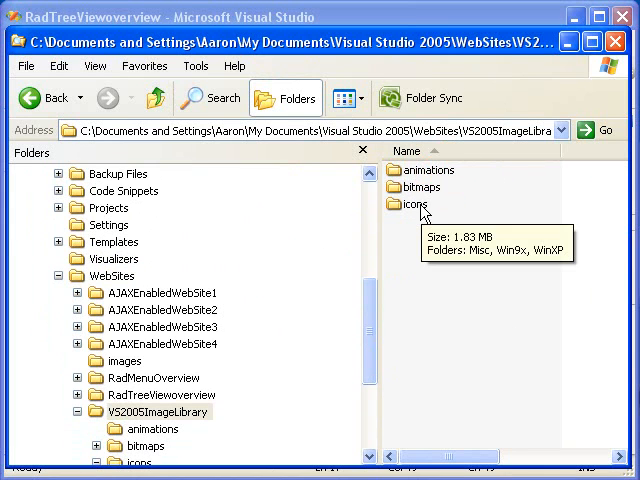
pyautogui.doubleClick(415, 204)
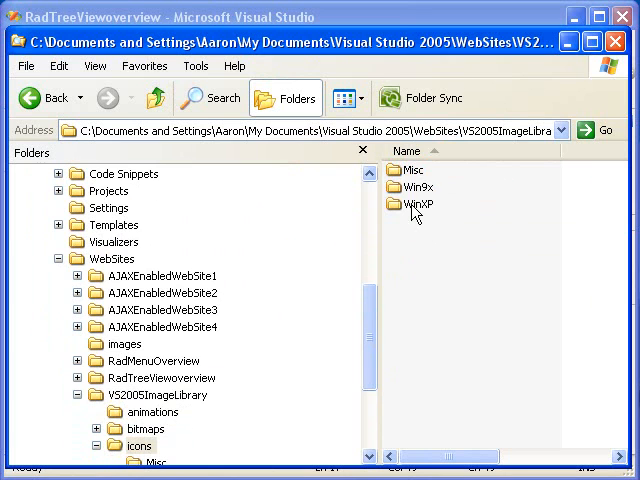
pyautogui.doubleClick(418, 204)
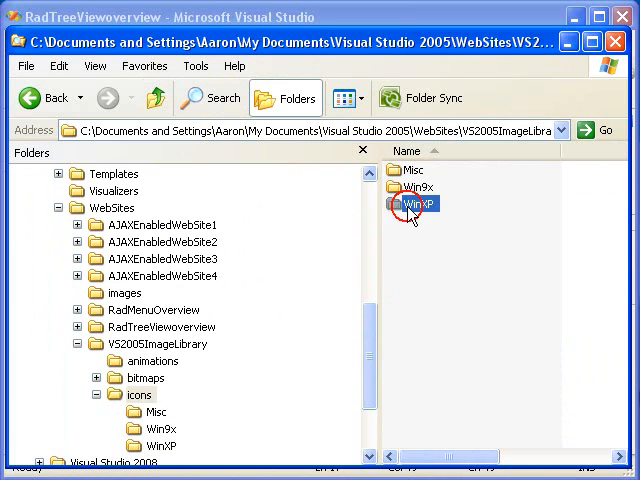
pyautogui.rightClick(412, 204)
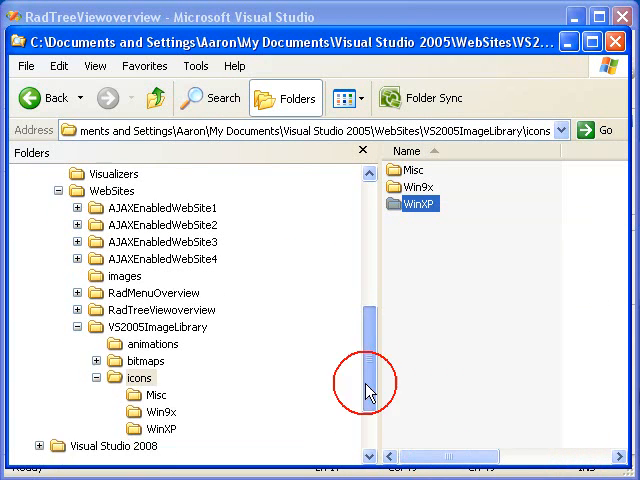
# Open the RadTreeViewoverview website folder and right-click its file list
pyautogui.scroll(-3)
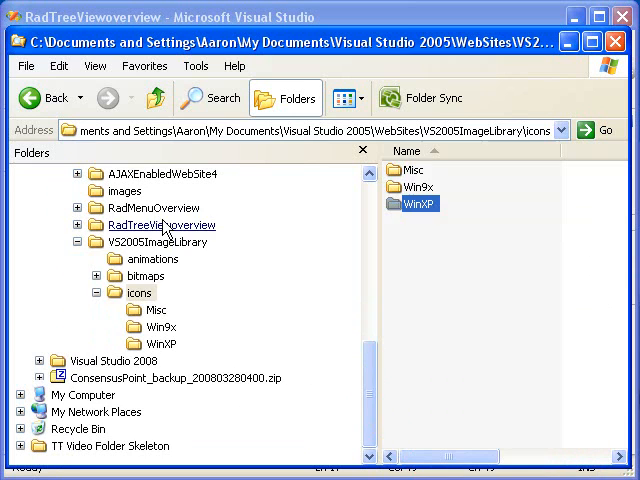
pyautogui.click(157, 224)
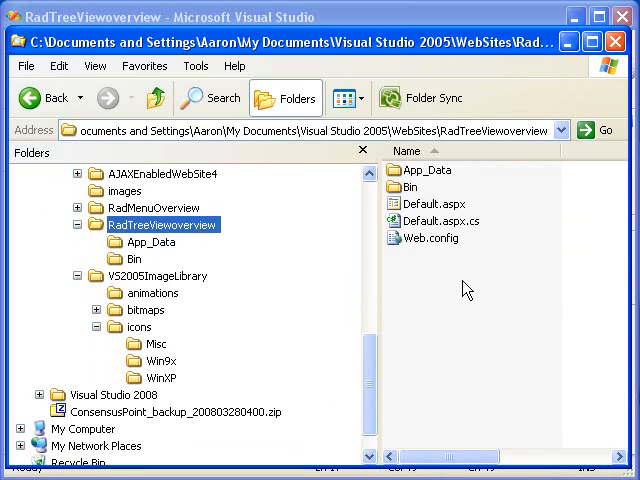
pyautogui.rightClick(465, 290)
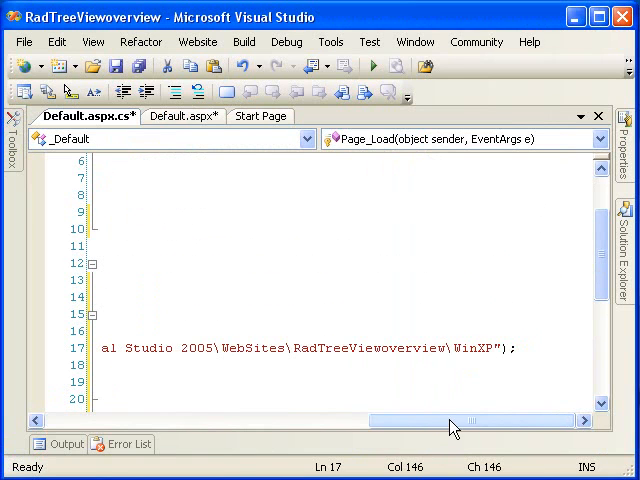
# Prefix the DirectoryInfo path string on line 17 with @ to make it verbatim
pyautogui.moveTo(450, 420); pyautogui.dragTo(280, 420)
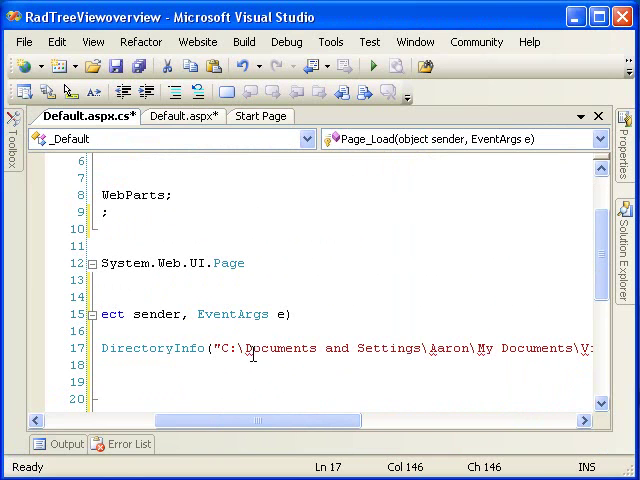
pyautogui.moveTo(379, 380)
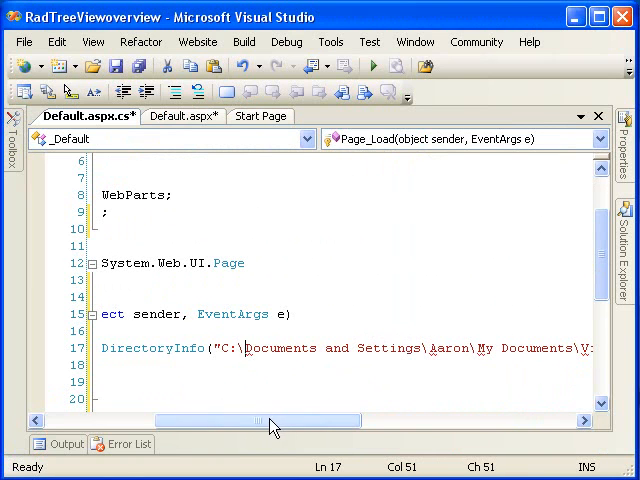
pyautogui.moveTo(275, 420); pyautogui.dragTo(205, 420)
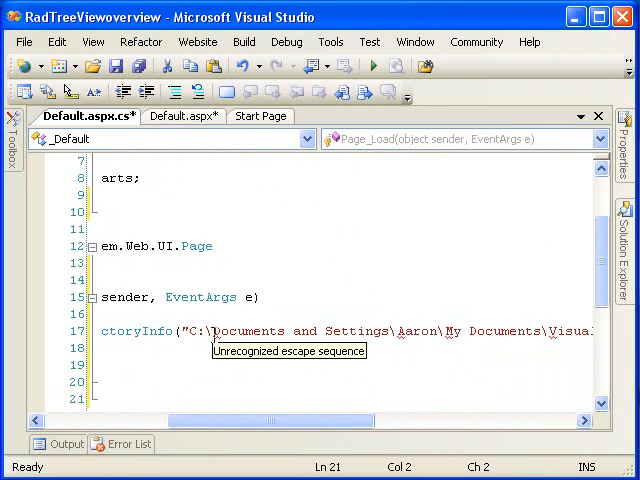
pyautogui.moveTo(188, 344)
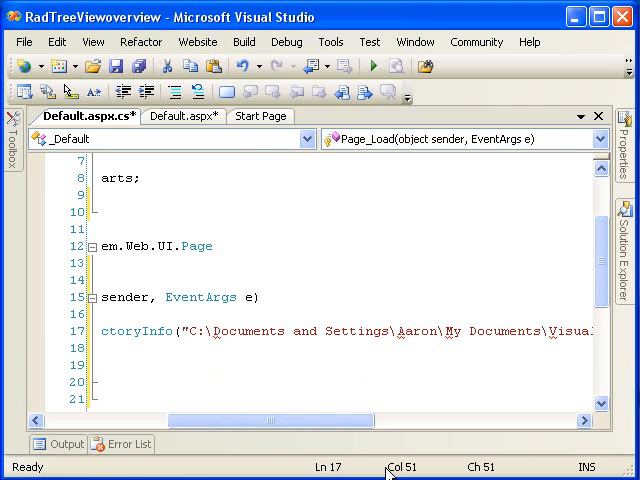
pyautogui.click(116, 452)
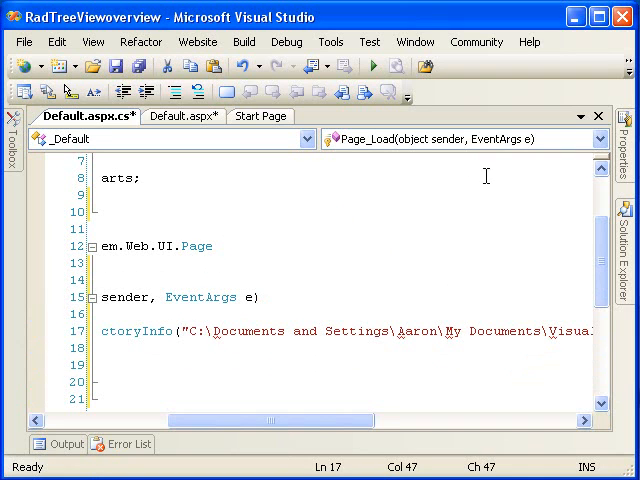
pyautogui.write('@')
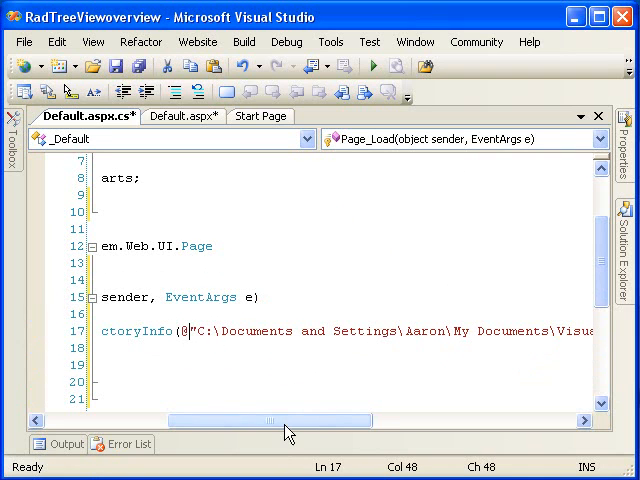
pyautogui.moveTo(285, 420); pyautogui.dragTo(390, 420)
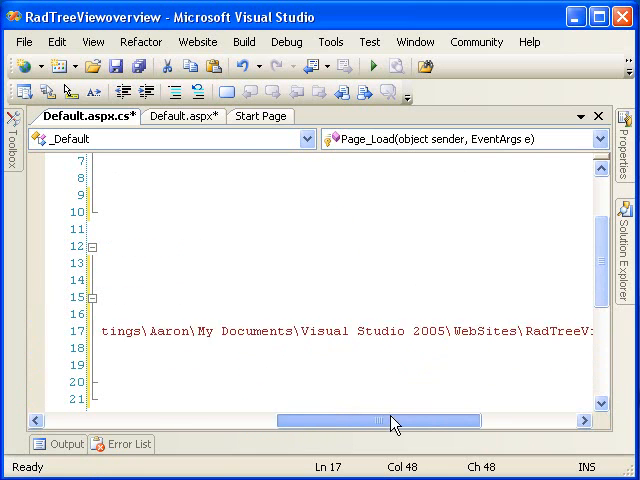
pyautogui.moveTo(390, 422); pyautogui.dragTo(515, 422)
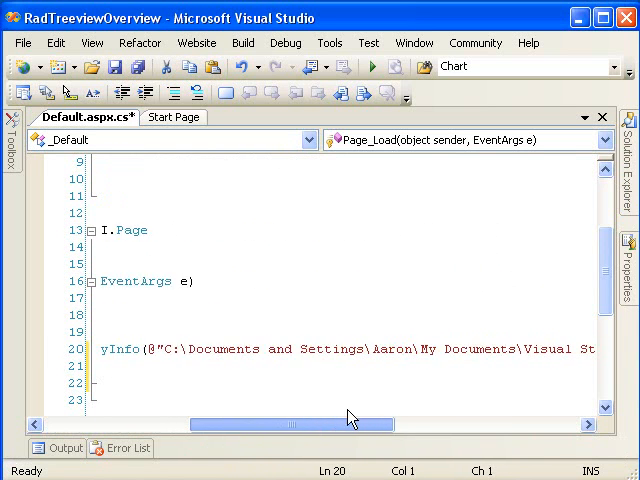
# Change the DirectoryInfo path to Server.MapPath("~/WinXP")
pyautogui.moveTo(350, 424); pyautogui.dragTo(505, 424)
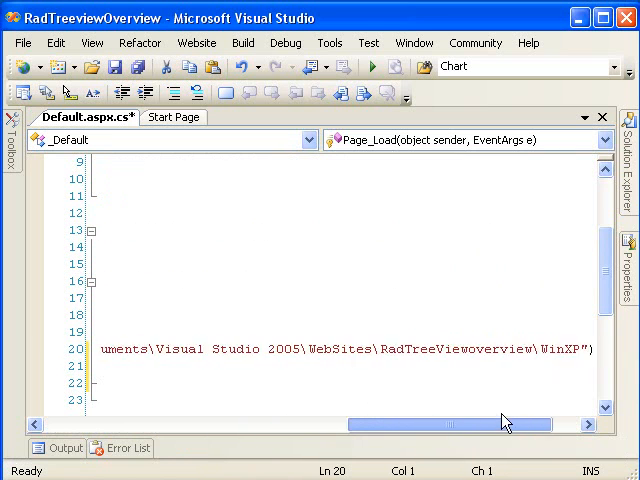
pyautogui.moveTo(505, 424); pyautogui.dragTo(300, 424)
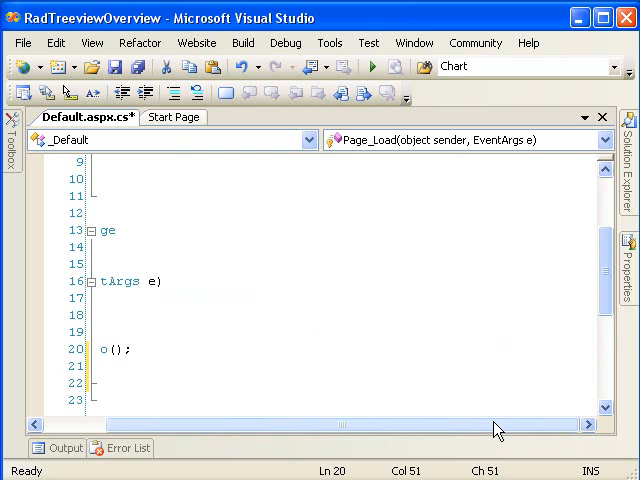
pyautogui.write('Server.MapPath(')
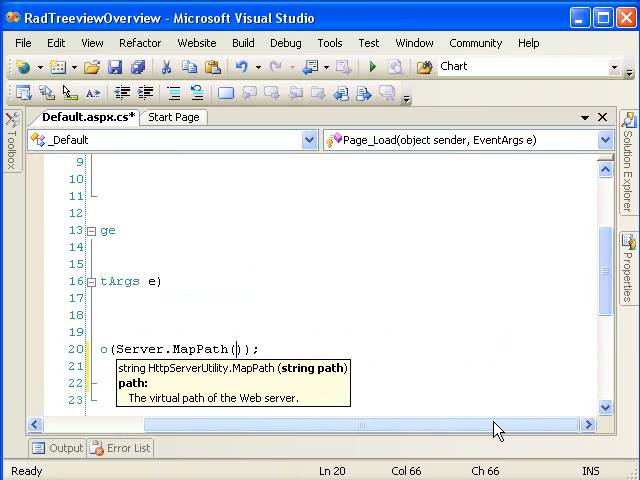
pyautogui.write('"')
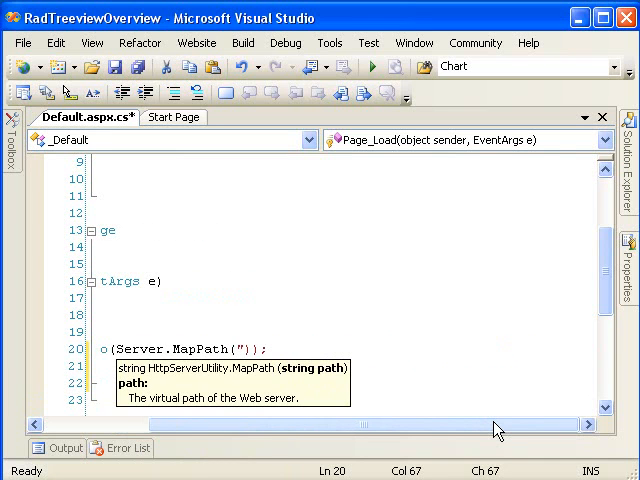
pyautogui.write('~')
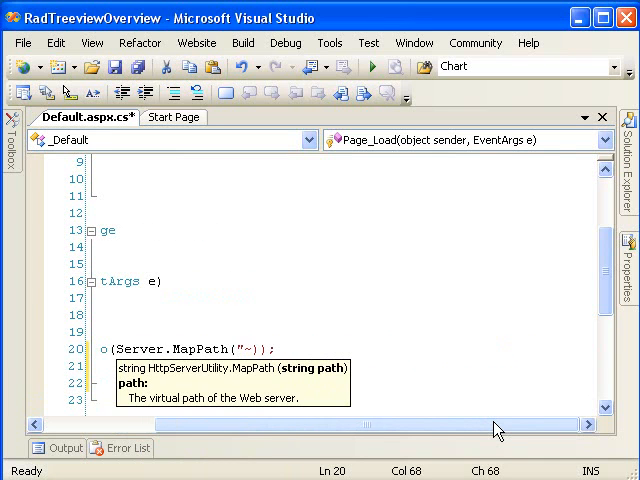
pyautogui.write('/Wi')
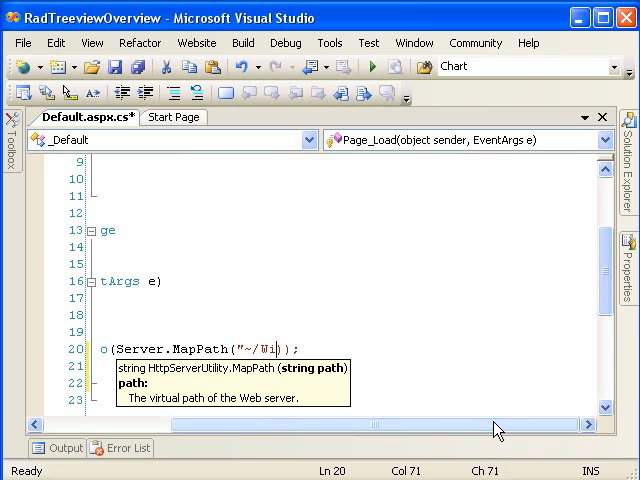
pyautogui.write('inXP')
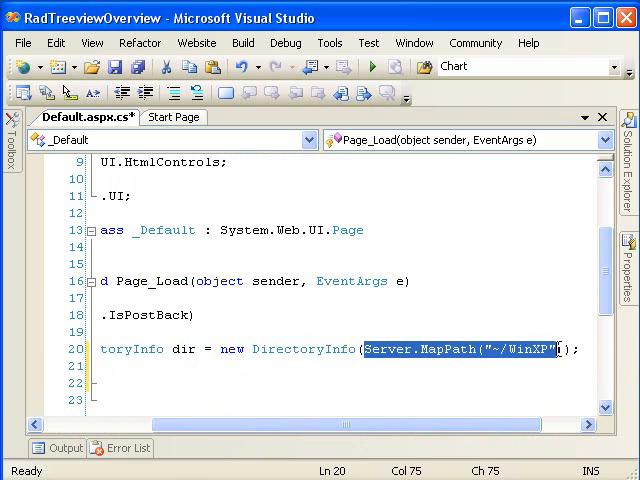
pyautogui.hscroll(-3)
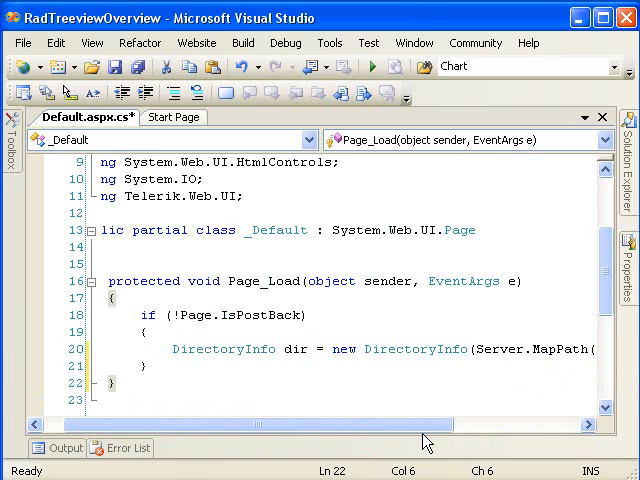
pyautogui.moveTo(430, 437)
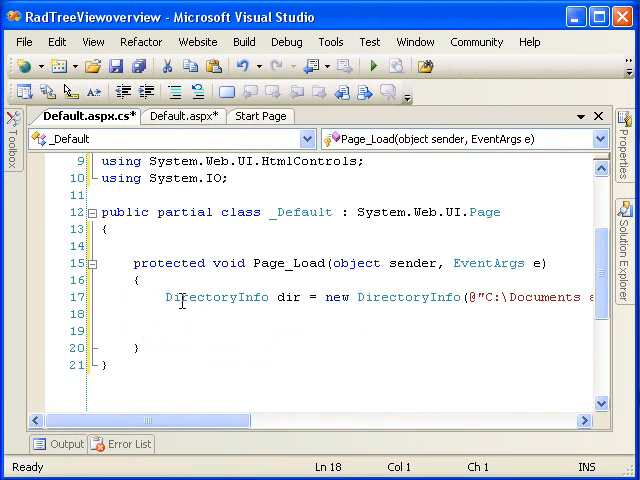
pyautogui.moveTo(183, 301)
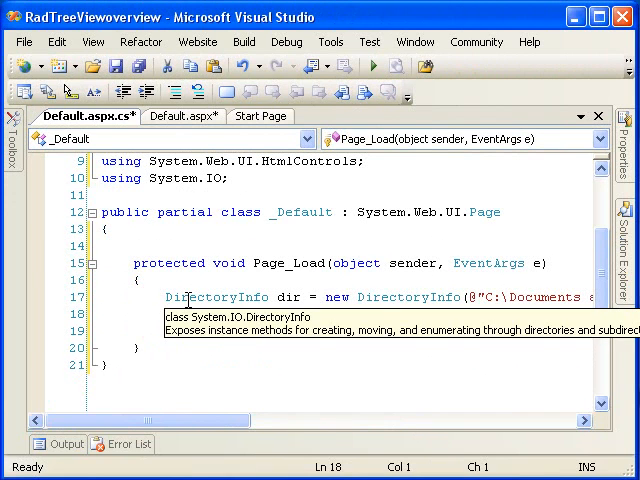
# Add the line FileInfo[] files = dir.GetFiles("*.ico"); to Page_Load
pyautogui.write('FileInfo')
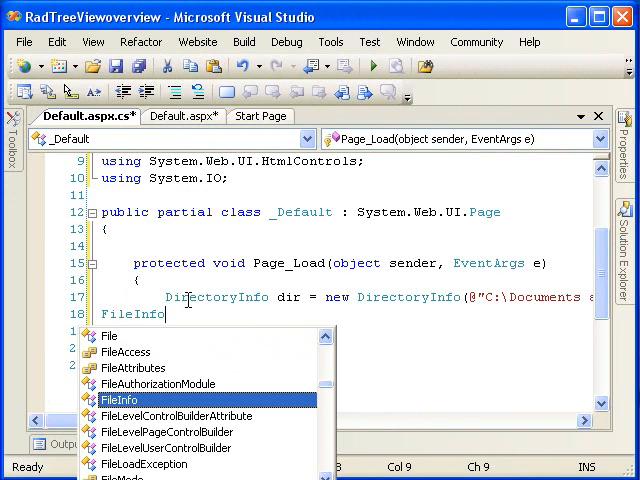
pyautogui.write('[]')
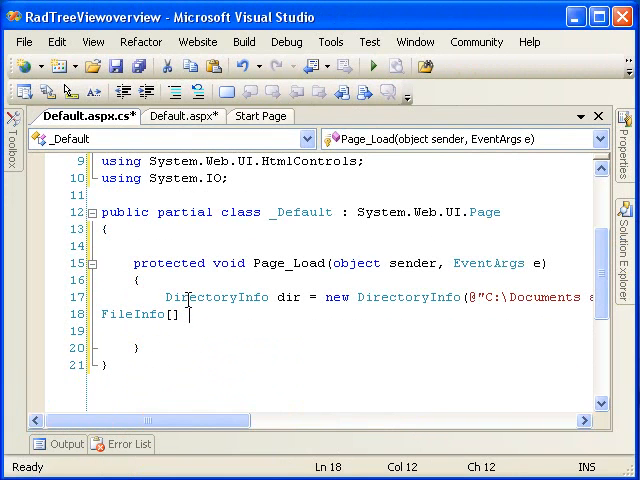
pyautogui.write('fi')
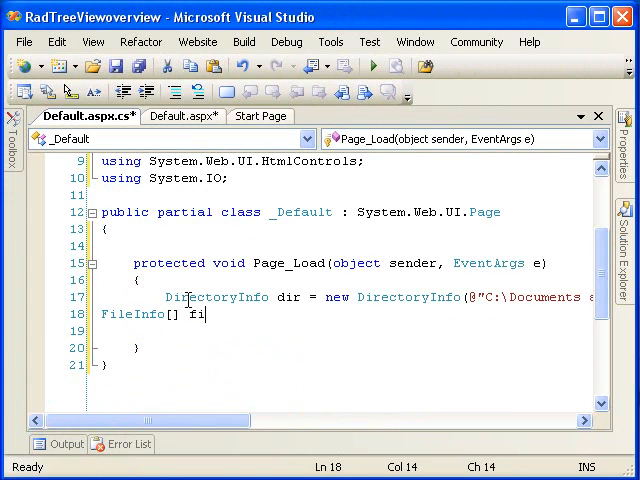
pyautogui.write('les =')
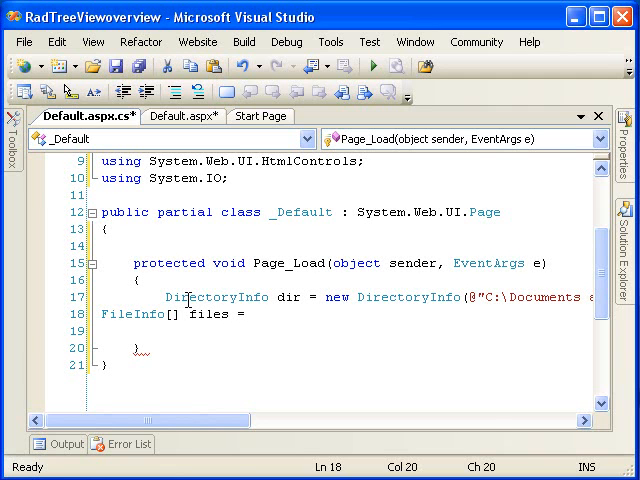
pyautogui.write('dir.Ge')
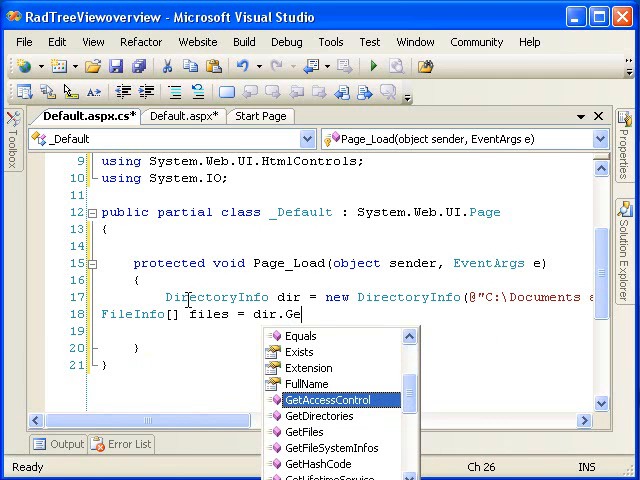
pyautogui.write('t')
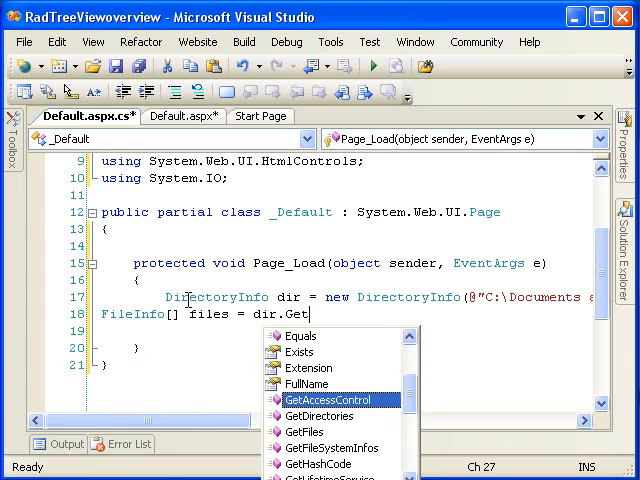
pyautogui.write('Files')
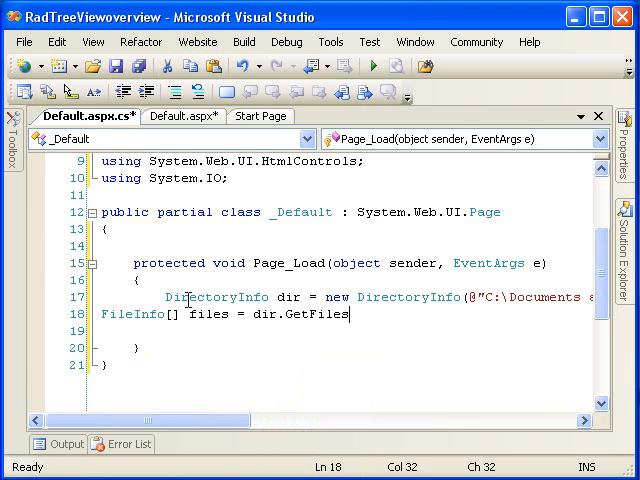
pyautogui.write('();')
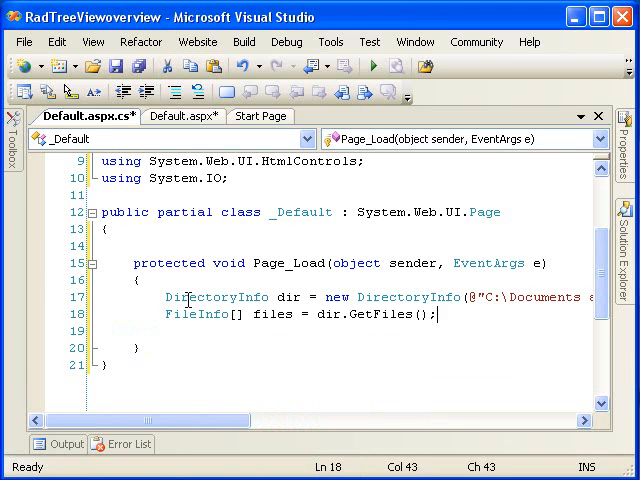
pyautogui.write('""')
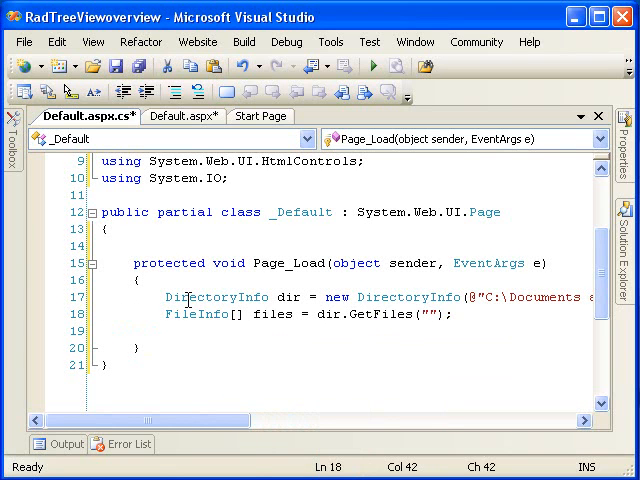
pyautogui.write('*.i')
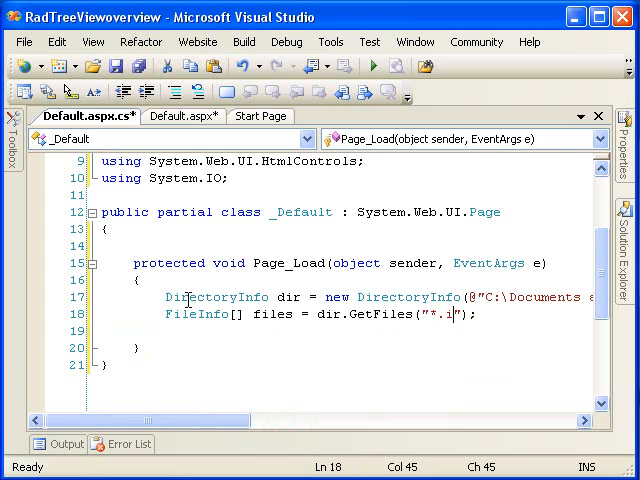
pyautogui.write('co')
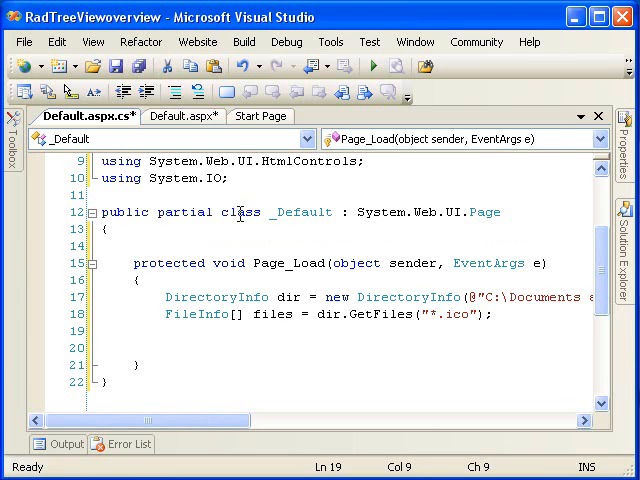
pyautogui.moveTo(578, 450)
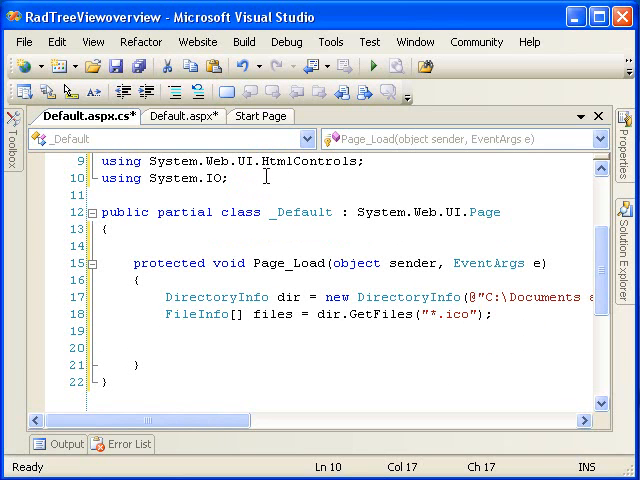
# Add 'using Telerik.Web.UI;' below the System.IO directive, then return to Page_Load
pyautogui.write('U')
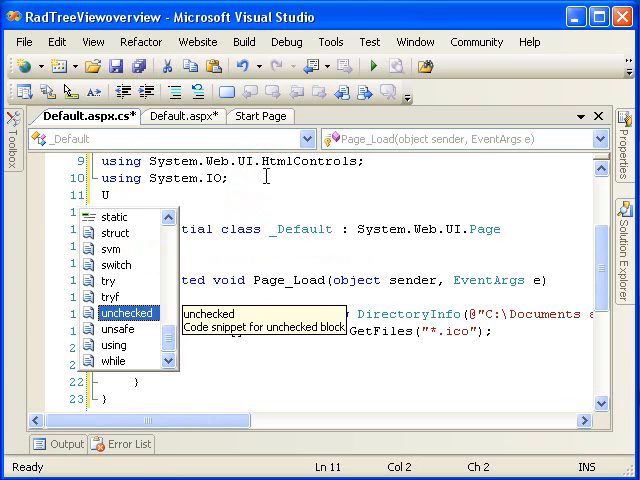
pyautogui.write('sing')
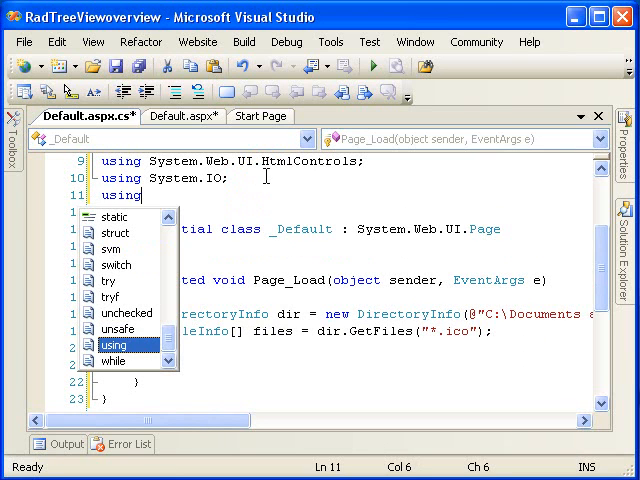
pyautogui.press('Escape')
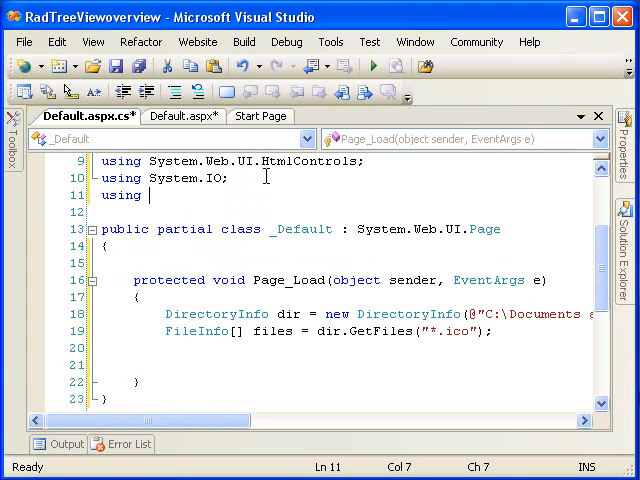
pyautogui.write('Telerik')
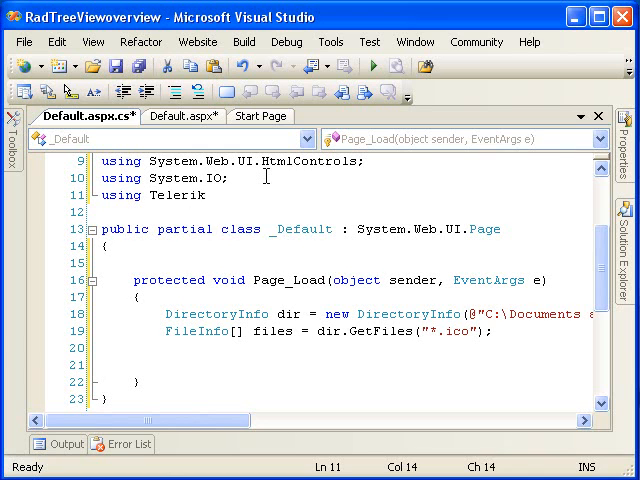
pyautogui.write('.Web.UI;')
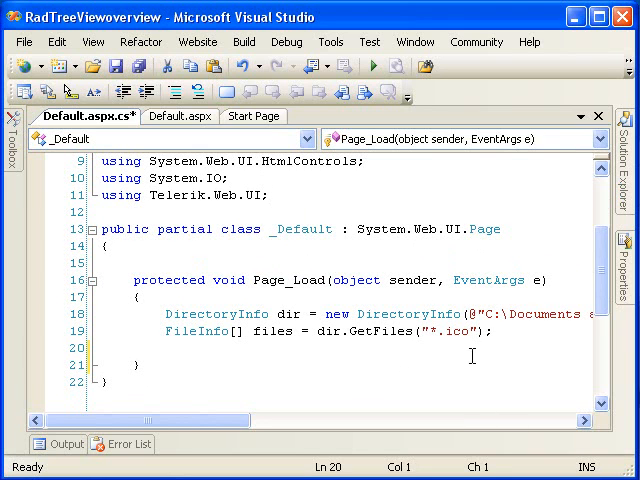
pyautogui.click(505, 332)
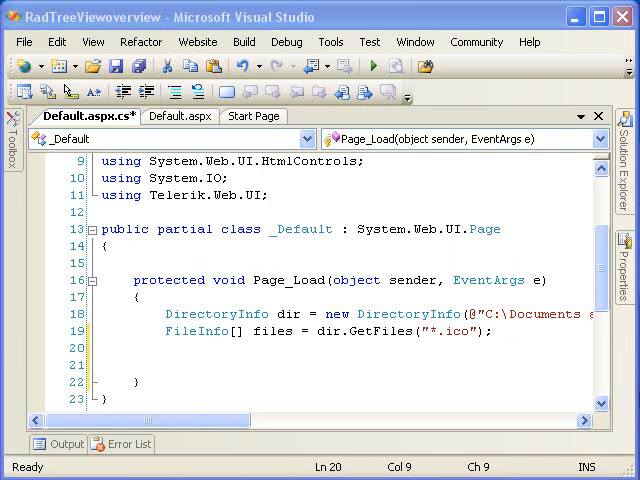
pyautogui.moveTo(540, 335)
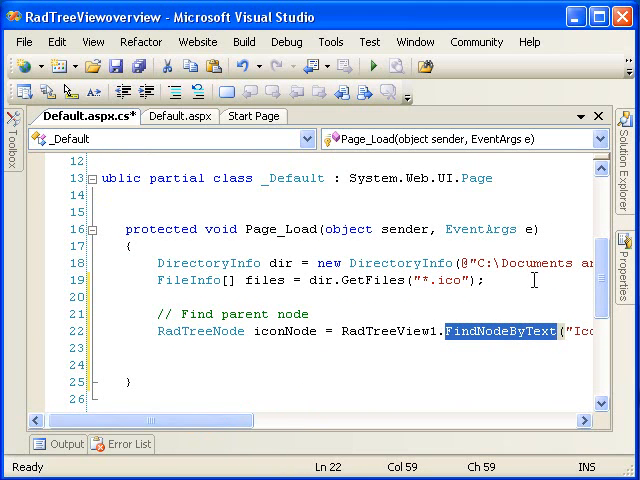
# Review the Icons-node loop code, highlighting files[i].Name
pyautogui.scroll(-3)
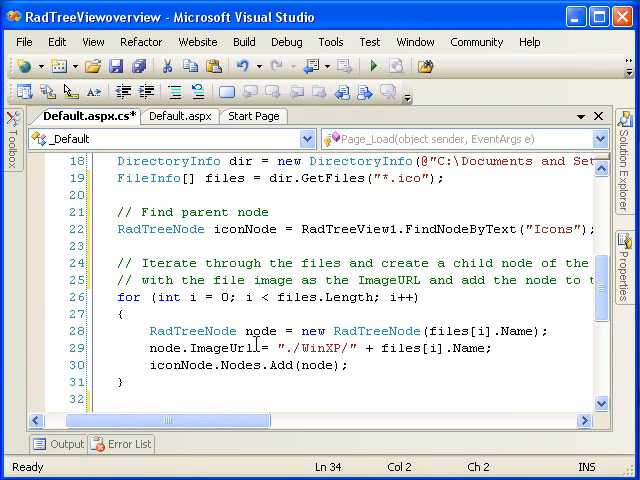
pyautogui.moveTo(247, 330)
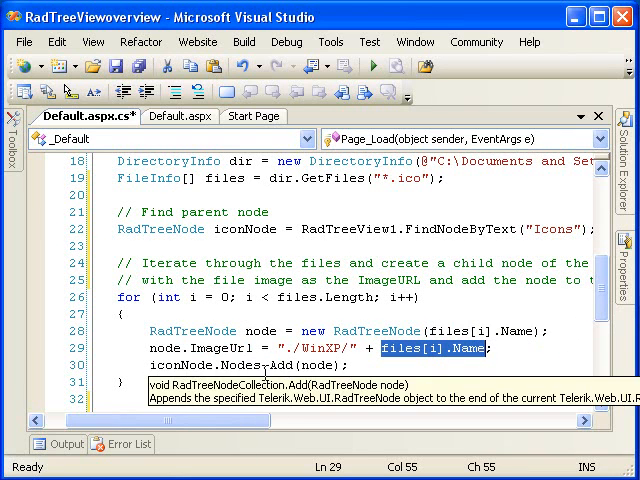
pyautogui.moveTo(228, 262)
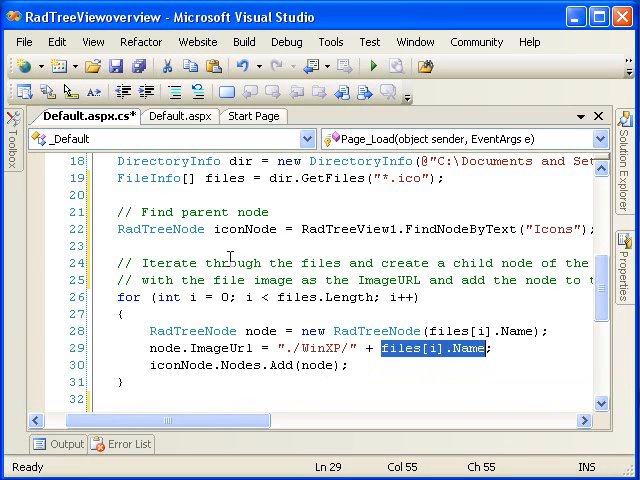
pyautogui.doubleClick(245, 229)
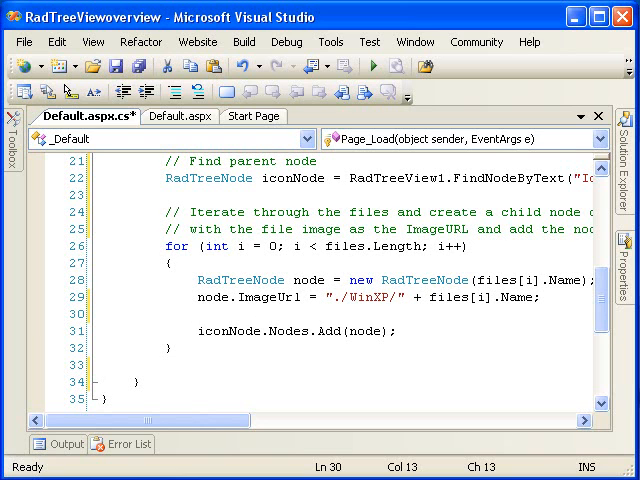
# Set node.Enabled = false and node.Checkable = false for each icon node in the loop
pyautogui.write('no')
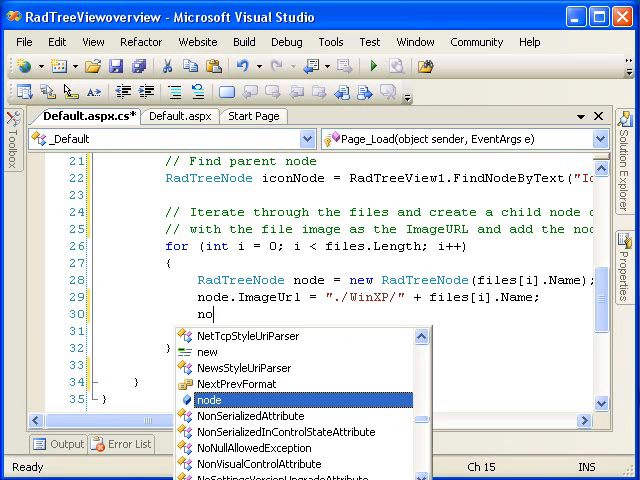
pyautogui.write('de')
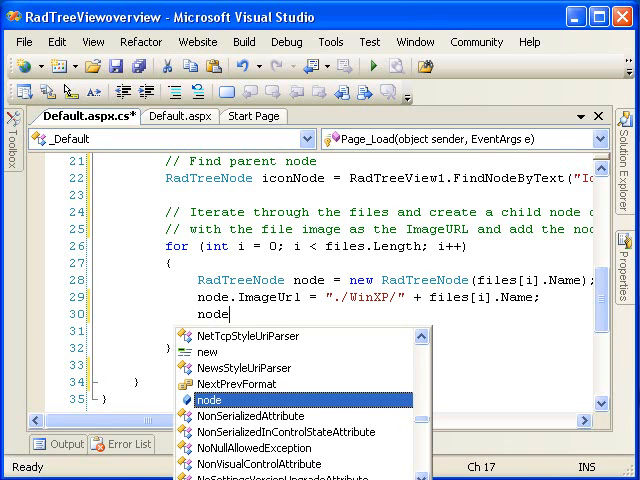
pyautogui.write('.Ena')
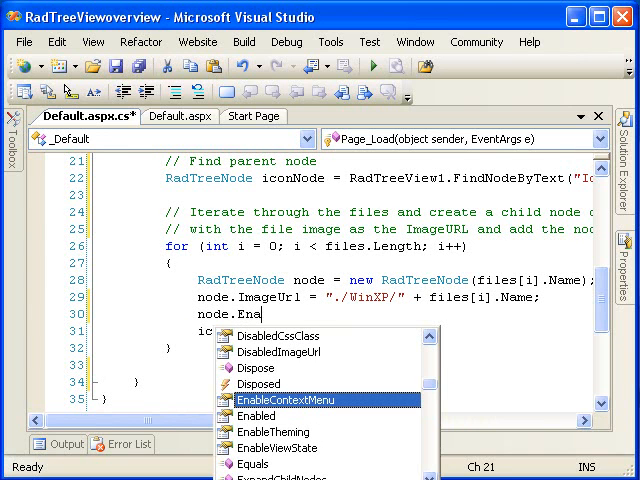
pyautogui.write('b')
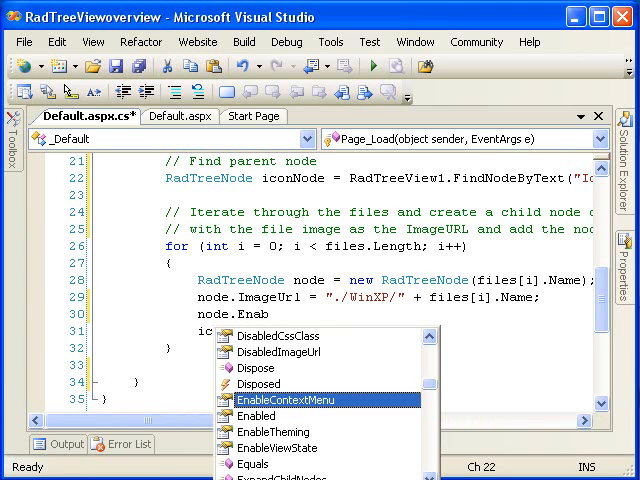
pyautogui.write('le')
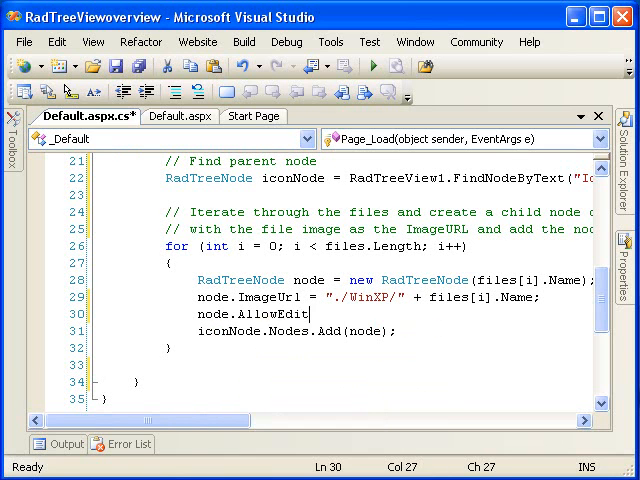
pyautogui.write('= false;')
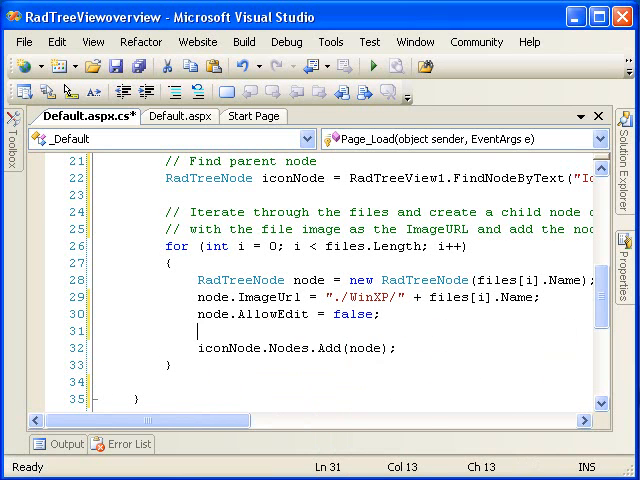
pyautogui.write('node.allo')
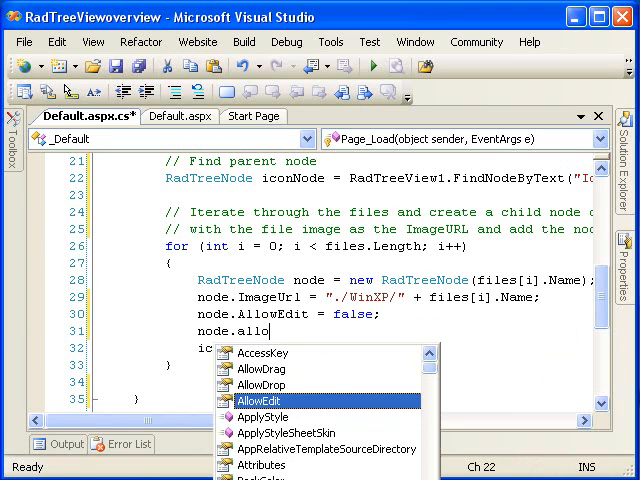
pyautogui.write('Checkable')
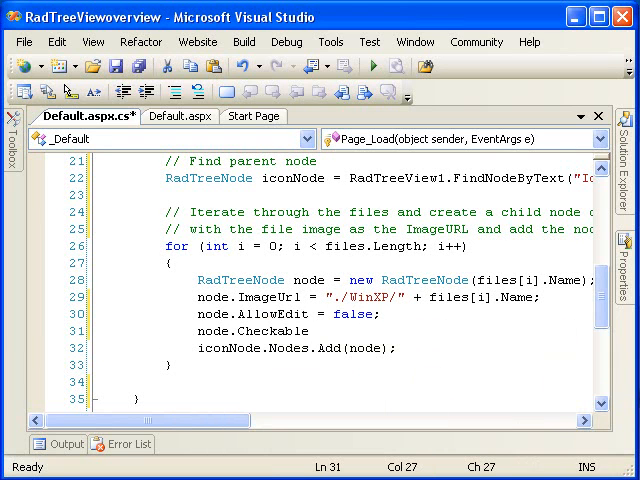
pyautogui.write('false')
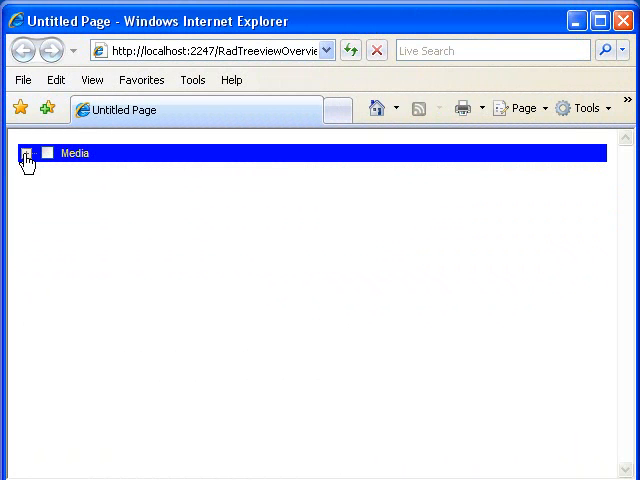
# Expand Media, Images and Icons, then scroll through icon nodes like app.ico and camera.ico
pyautogui.click(27, 153)
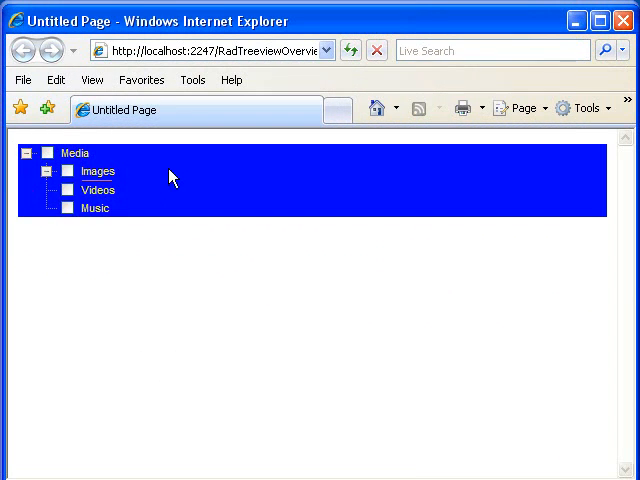
pyautogui.click(62, 172)
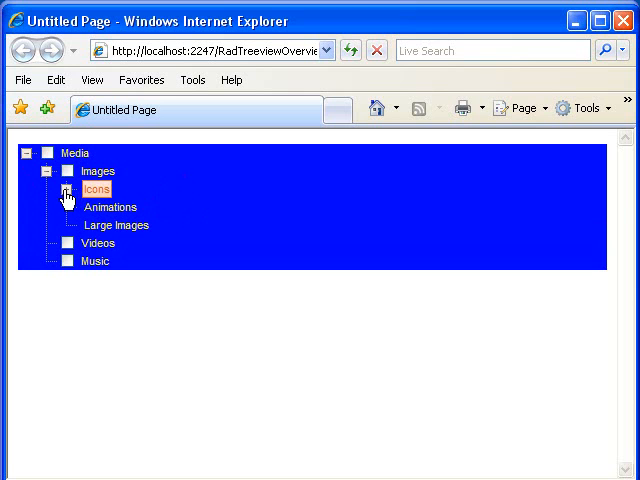
pyautogui.click(64, 190)
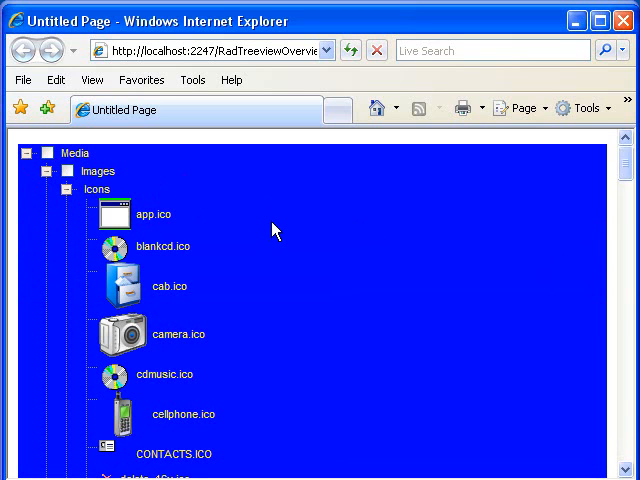
pyautogui.scroll(-3)
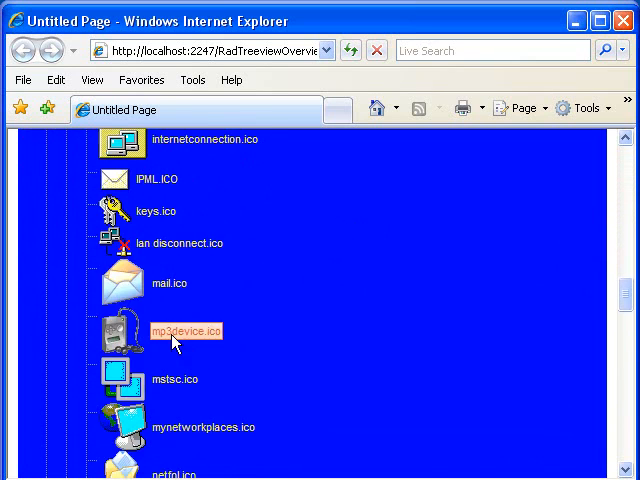
pyautogui.scroll(-3)
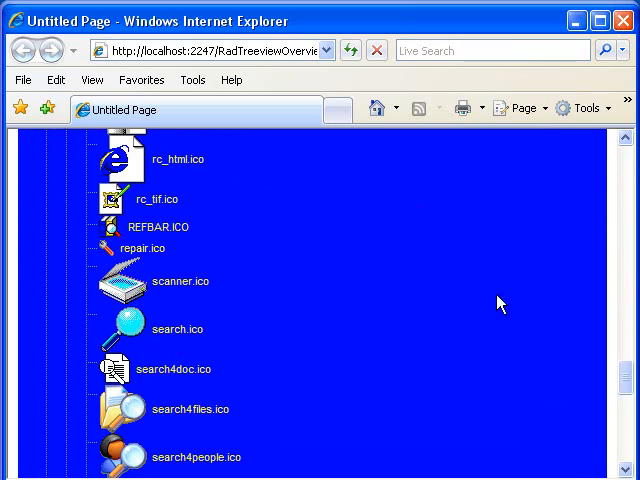